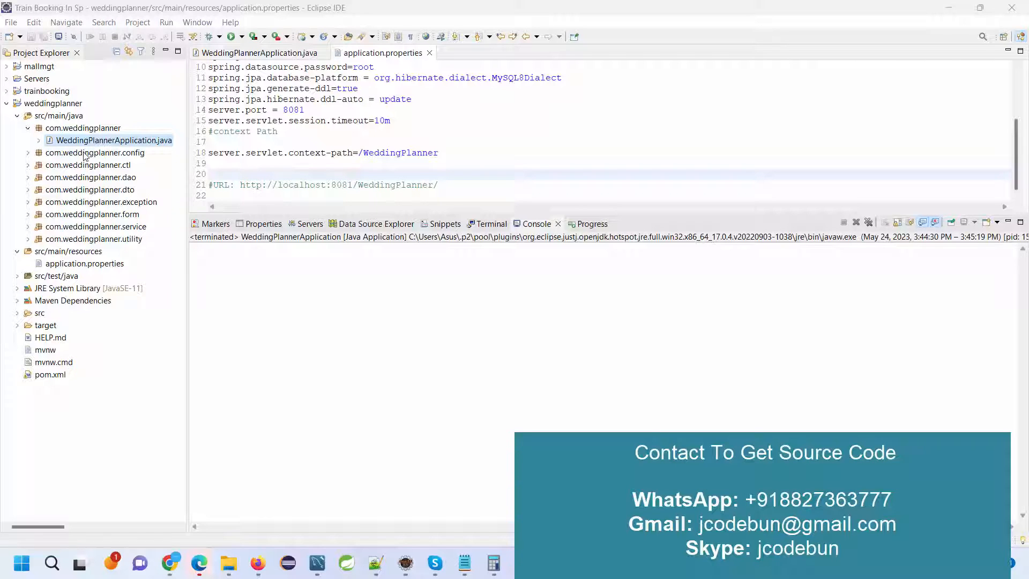
Expand the weddingplanner project's src and main folders to show java, resources and webapp.
left_click(18, 313)
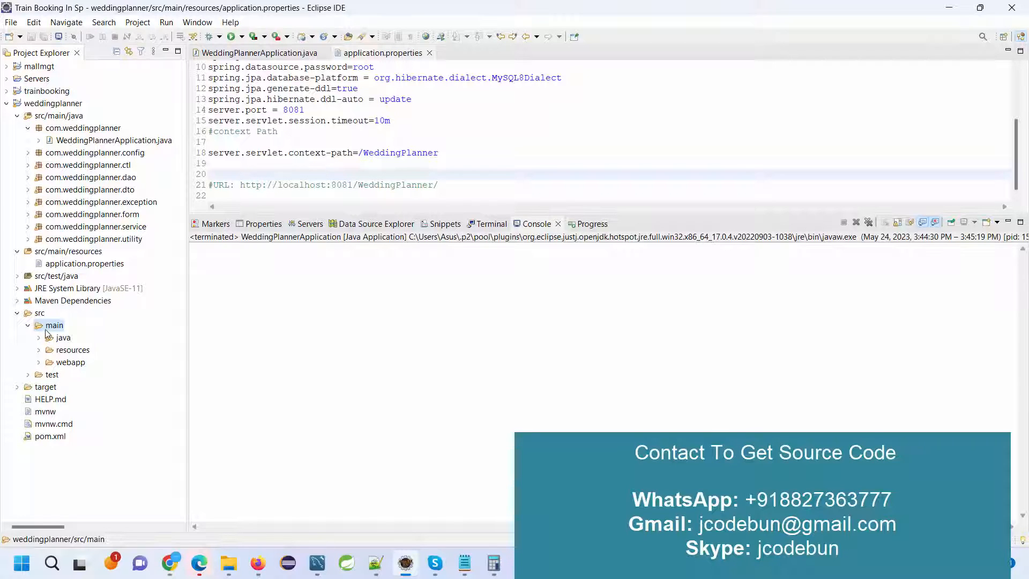
left_click(39, 362)
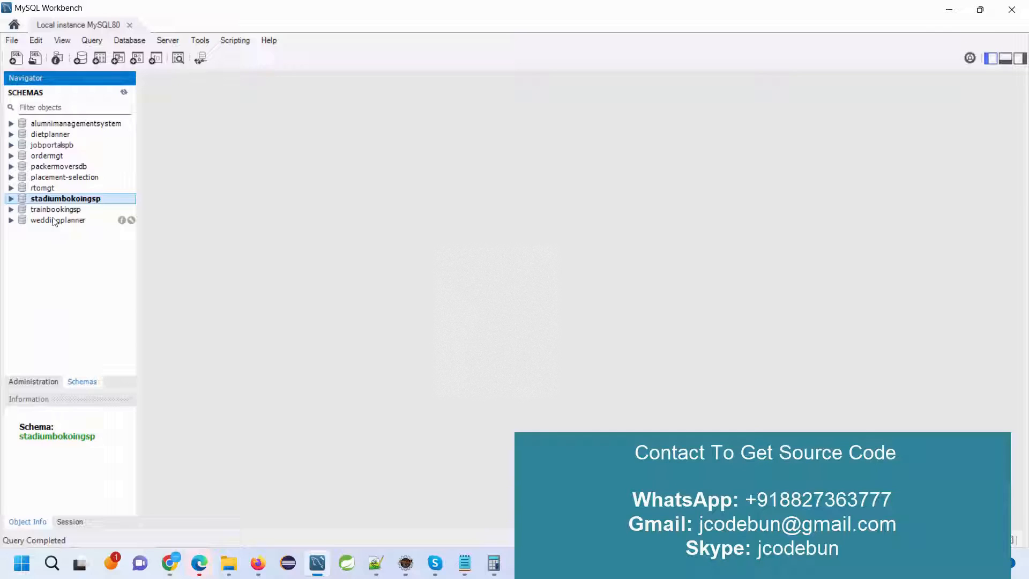
Open the weddingplanner schema and run Select Rows - Limit 100 on the user table.
double_click(58, 220)
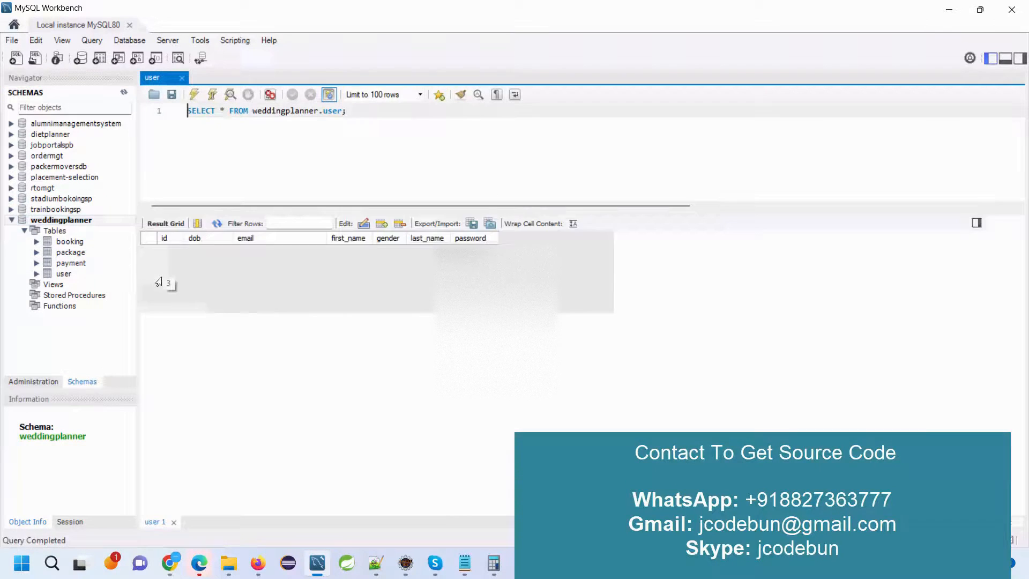
right_click(63, 274)
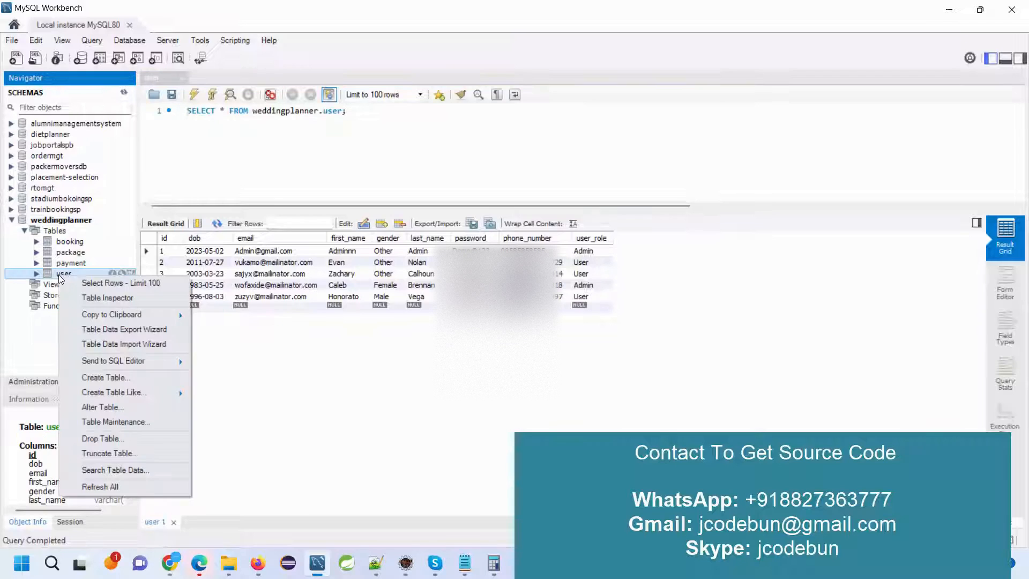
left_click(121, 283)
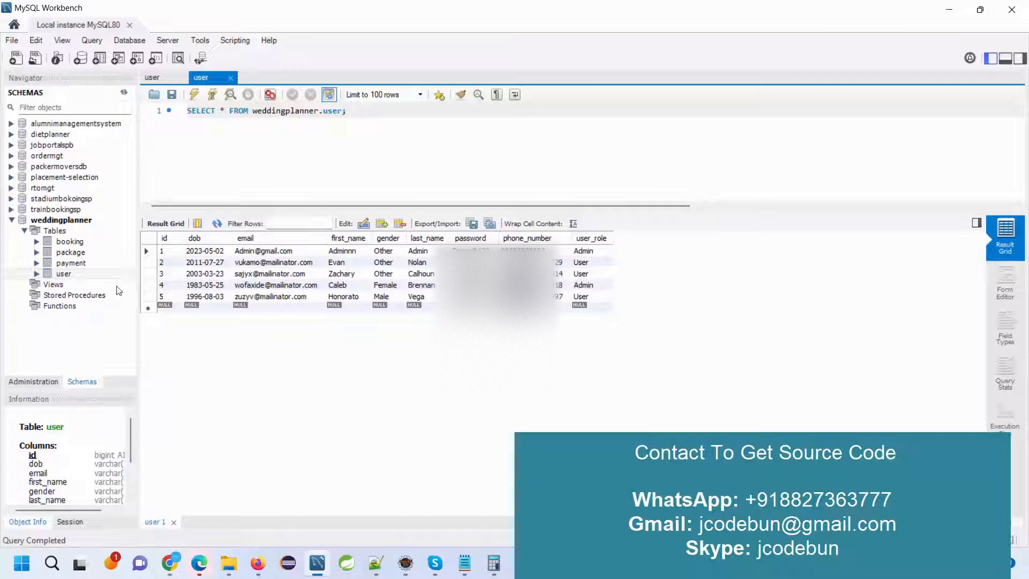
left_click(406, 560)
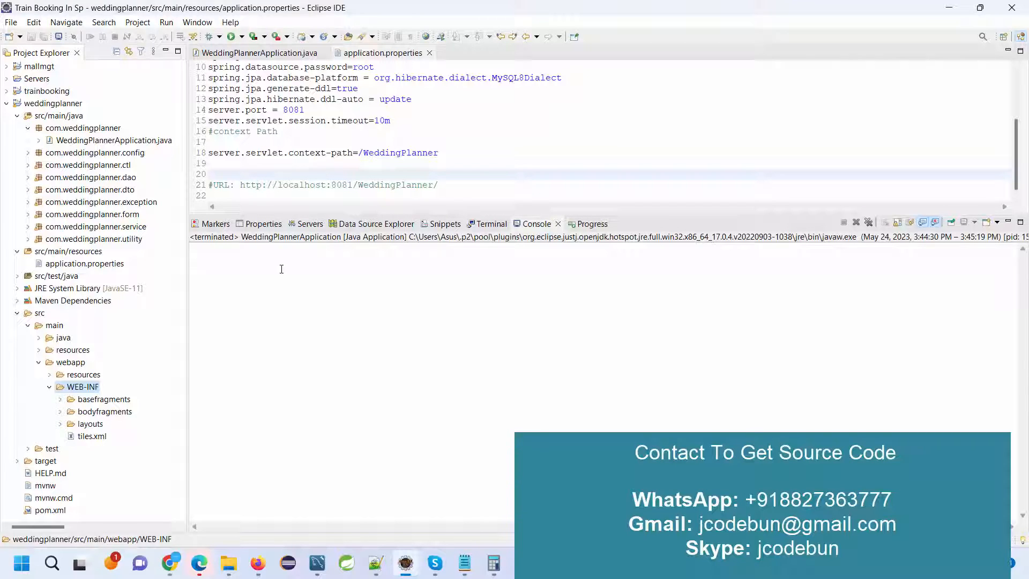
mouse_move(260, 267)
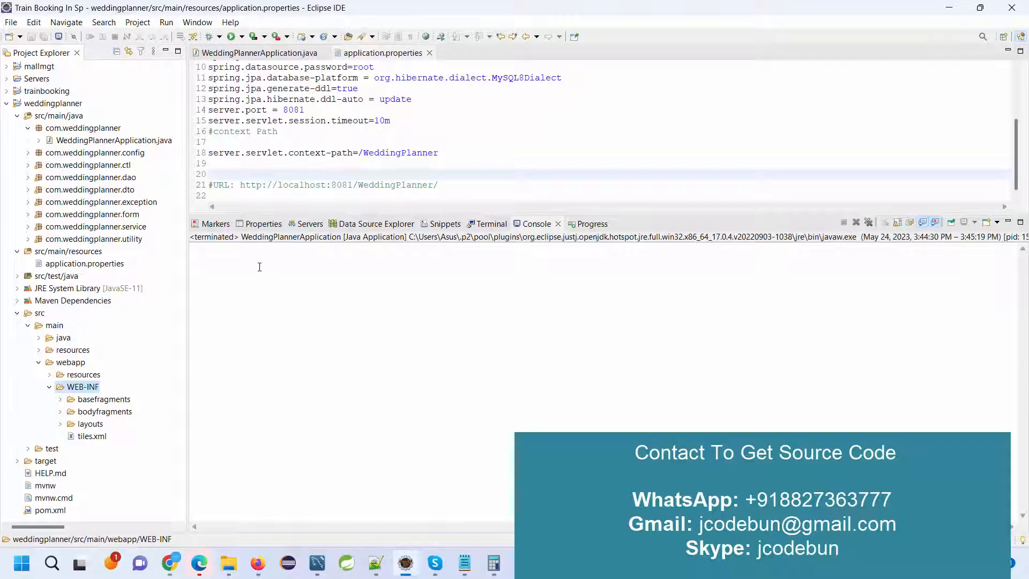
mouse_move(272, 259)
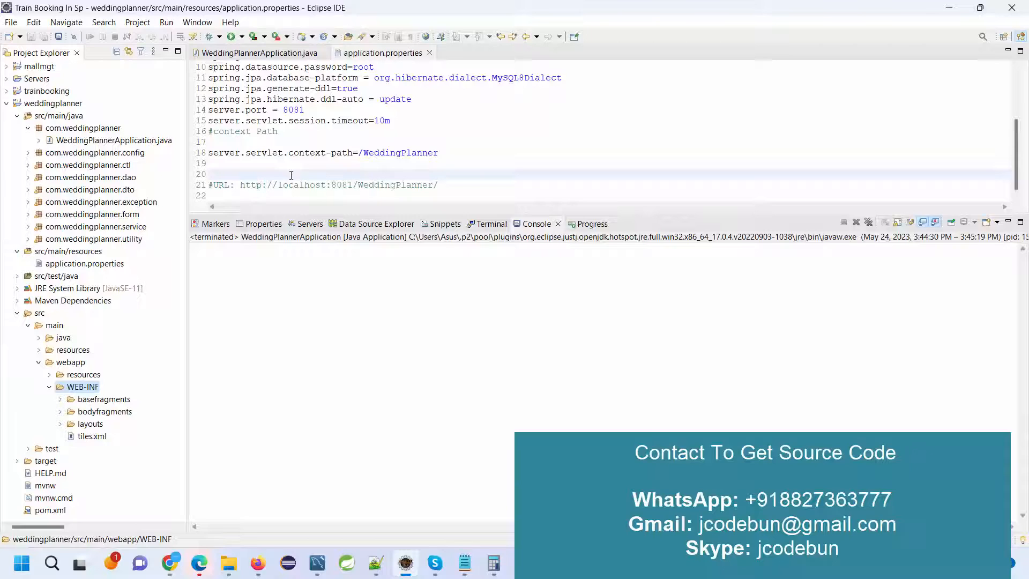
Run WeddingPlannerApplication.java as a Java application.
left_click(6, 103)
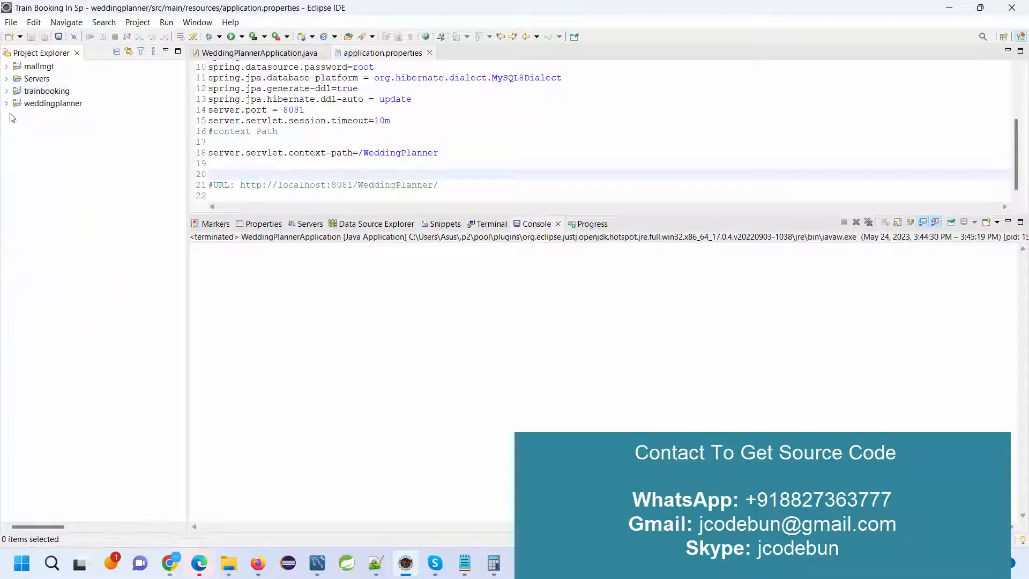
left_click(6, 103)
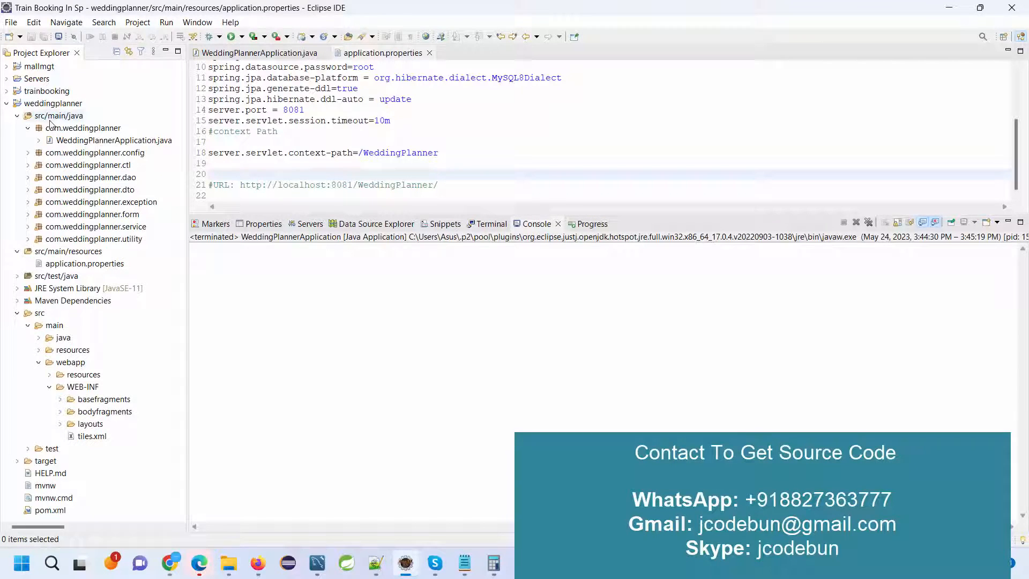
left_click(112, 140)
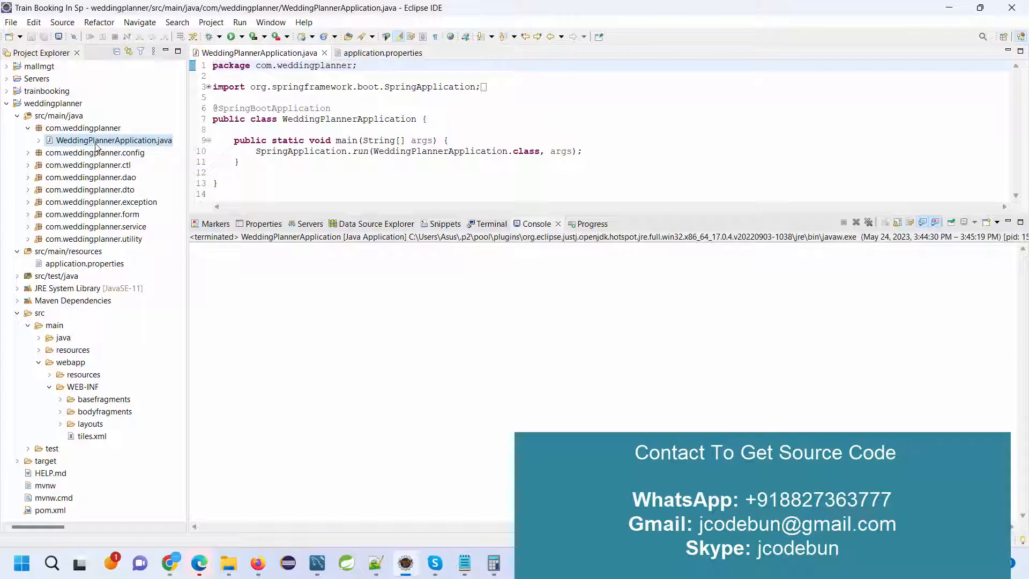
right_click(111, 140)
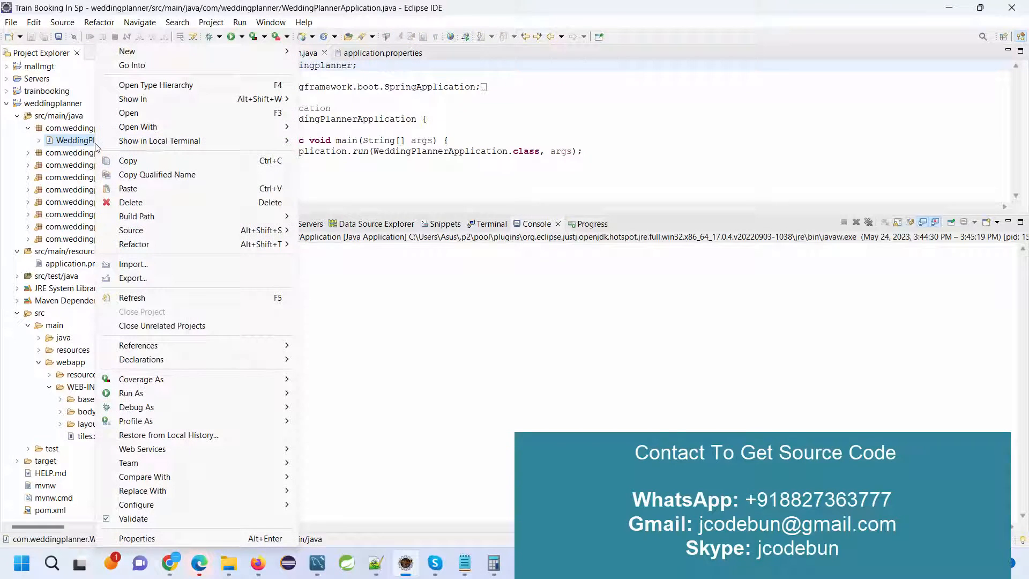
left_click(131, 393)
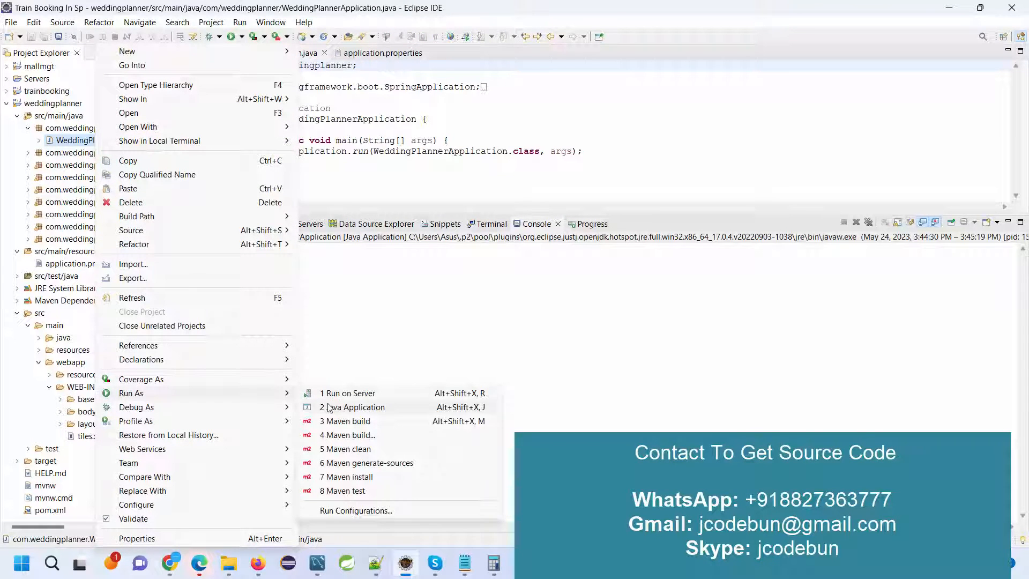
left_click(352, 406)
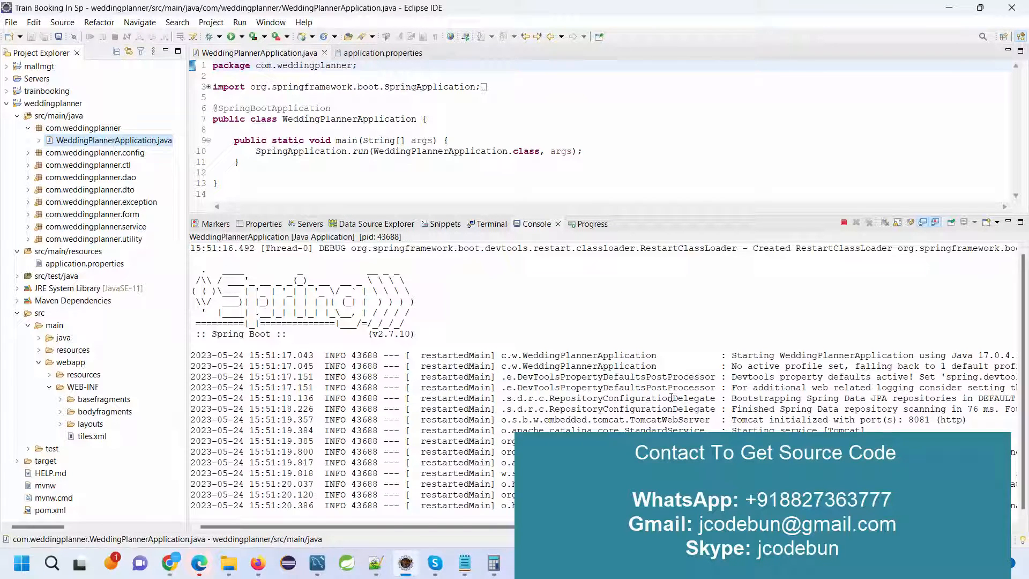
Check the app's localhost URL line in application.properties.
scroll("down", 3)
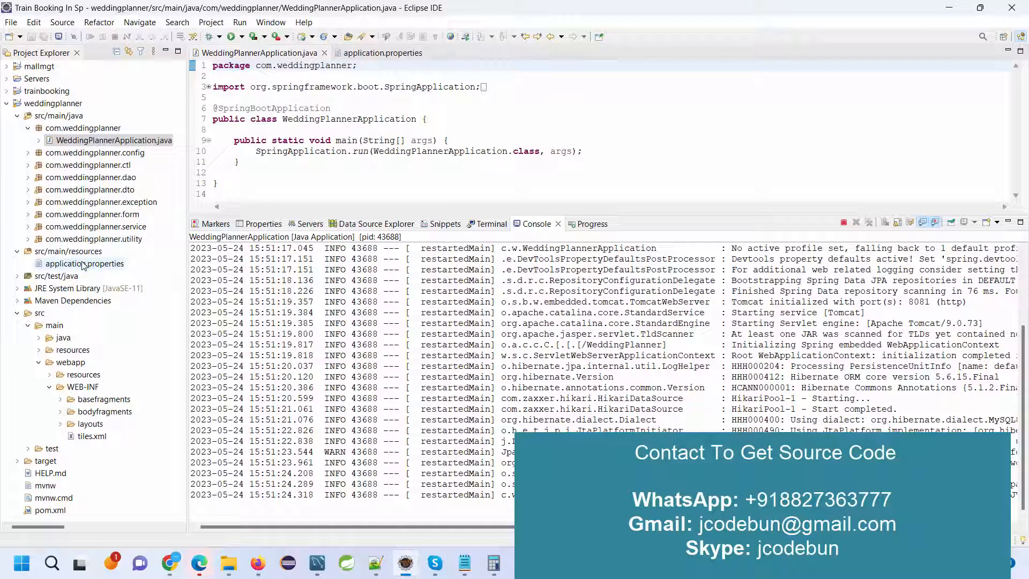
left_click(382, 52)
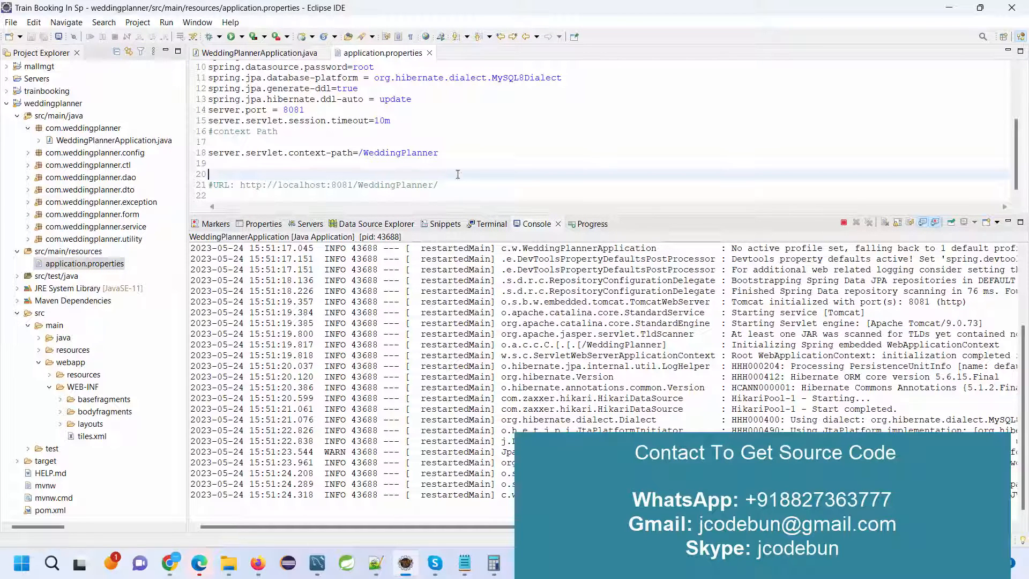
left_click_drag(241, 184, 438, 184)
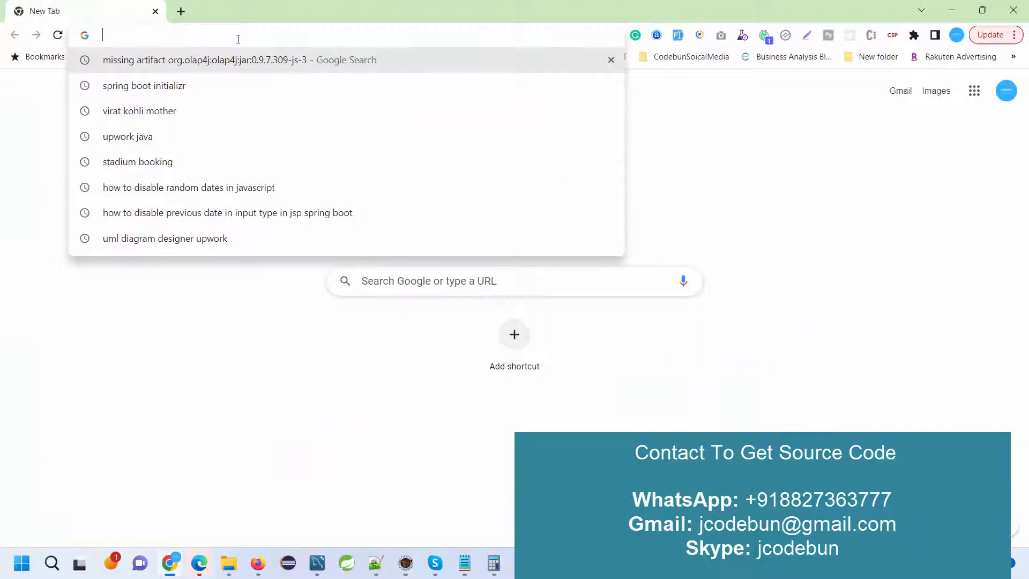
Load localhost:8081/WeddingPlanner/, view the SignUp form, then switch to the Login form.
type("localhost:8081/WeddingPlanner/")
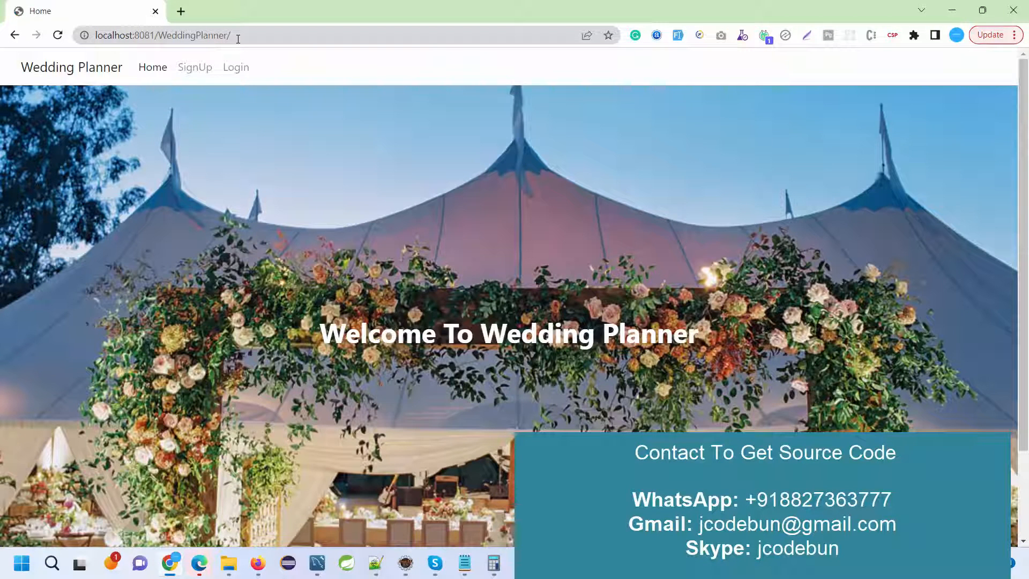
scroll("down", 3)
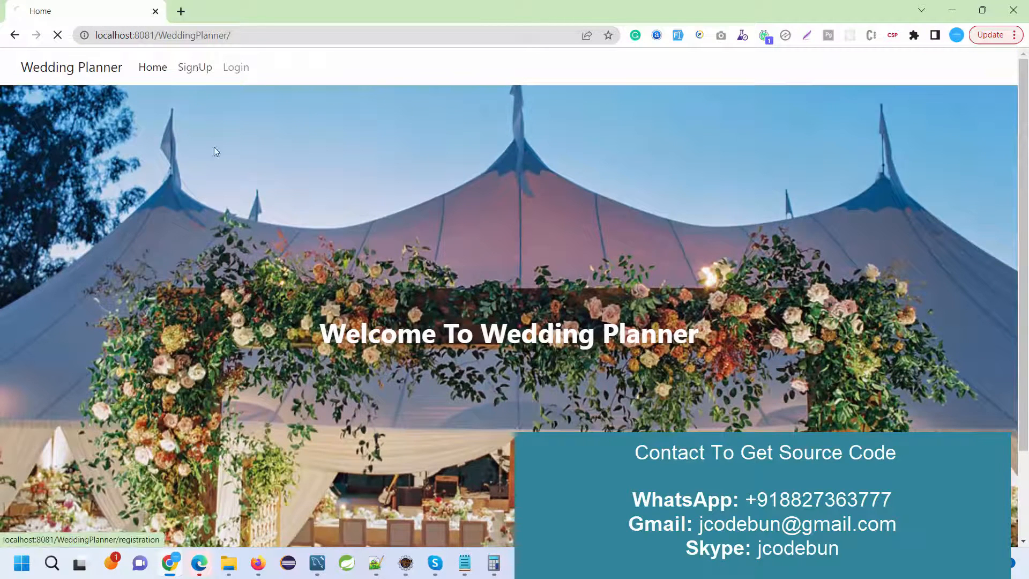
left_click(194, 67)
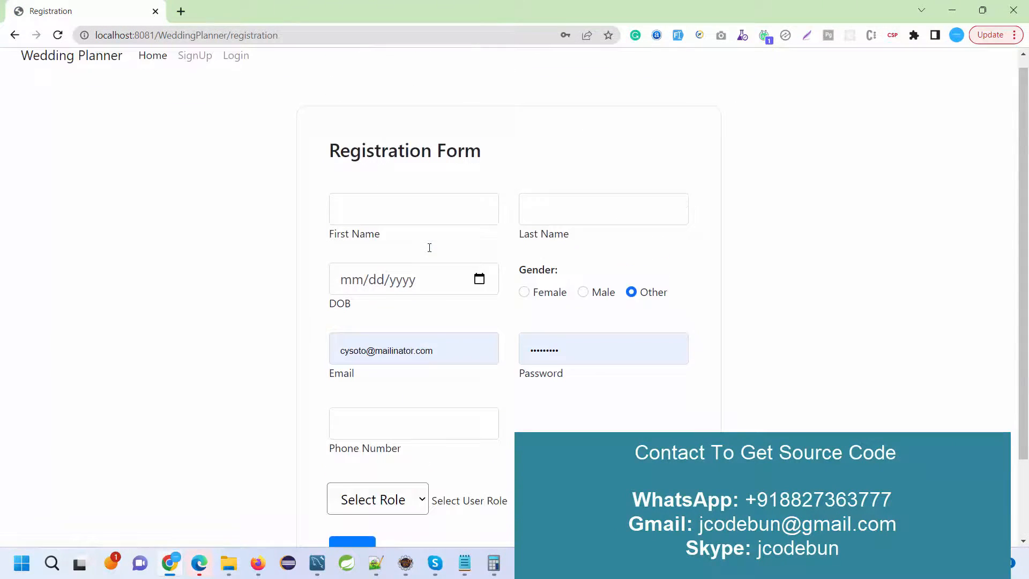
left_click(377, 402)
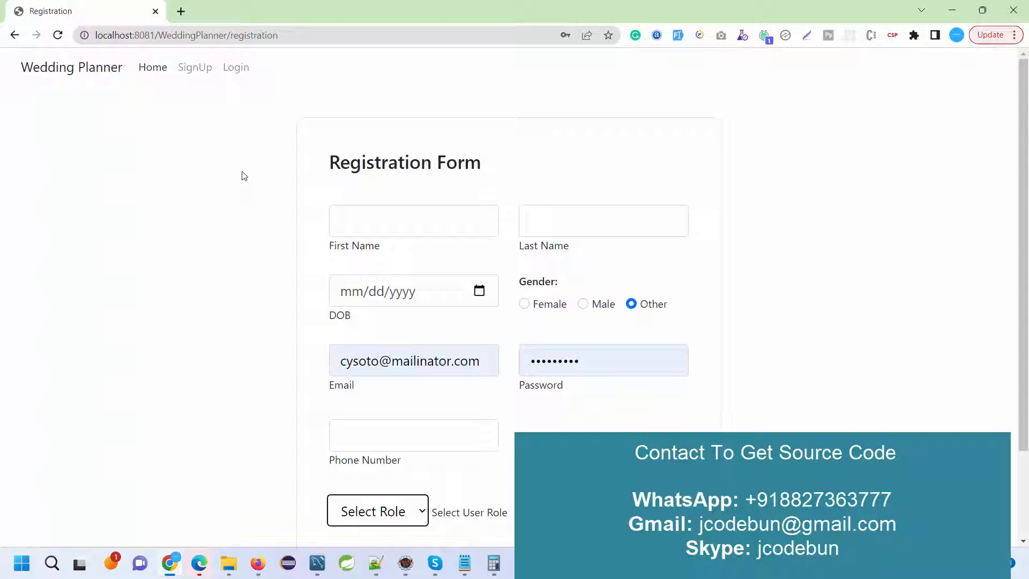
left_click(236, 67)
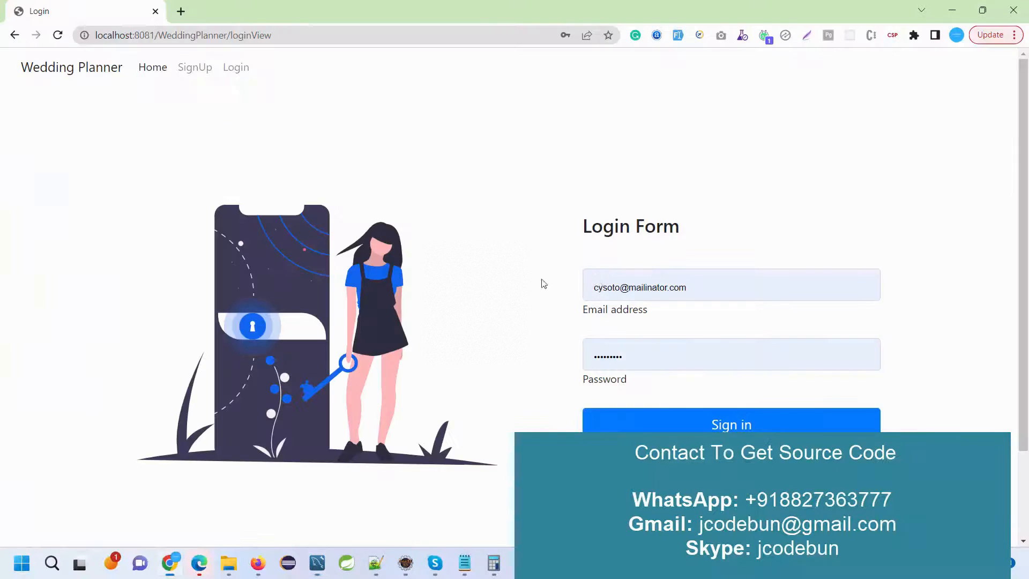
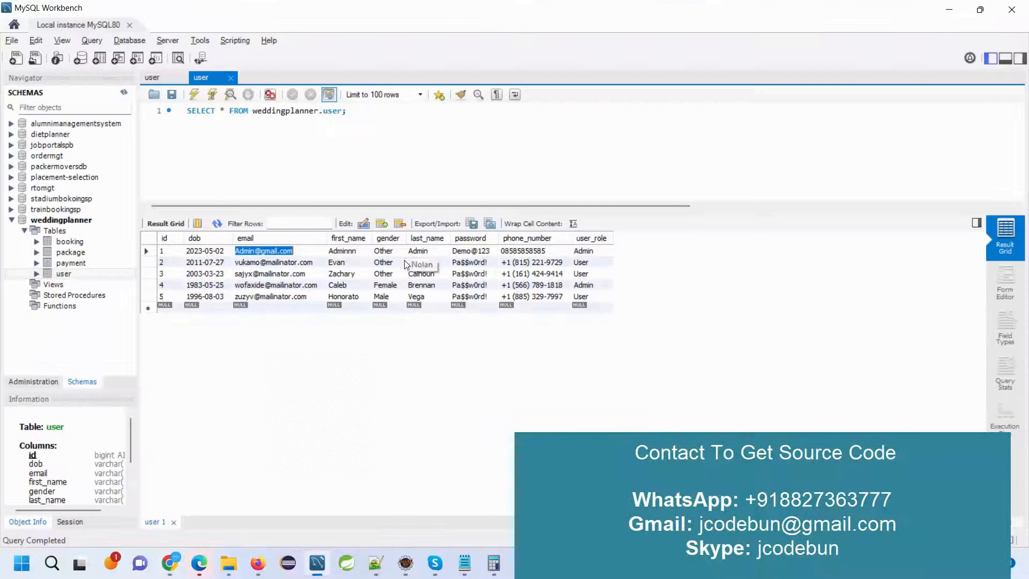
left_click(470, 250)
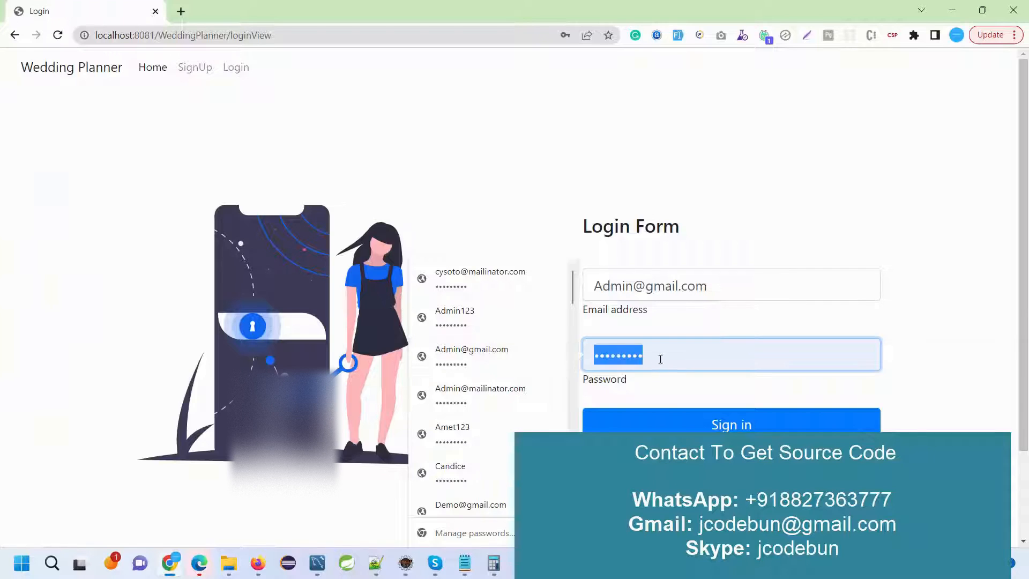
left_click(731, 424)
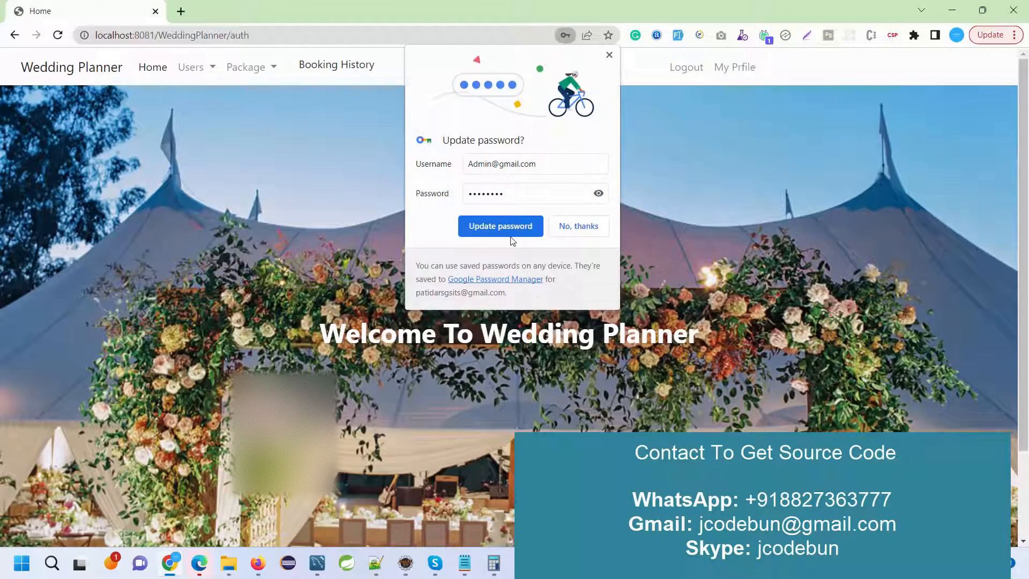
left_click(190, 67)
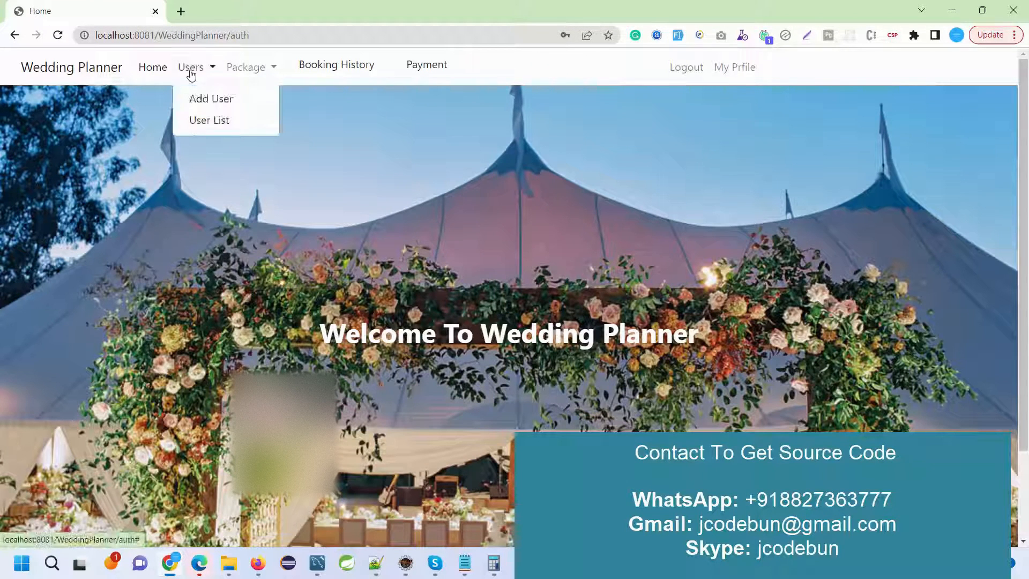
left_click(209, 120)
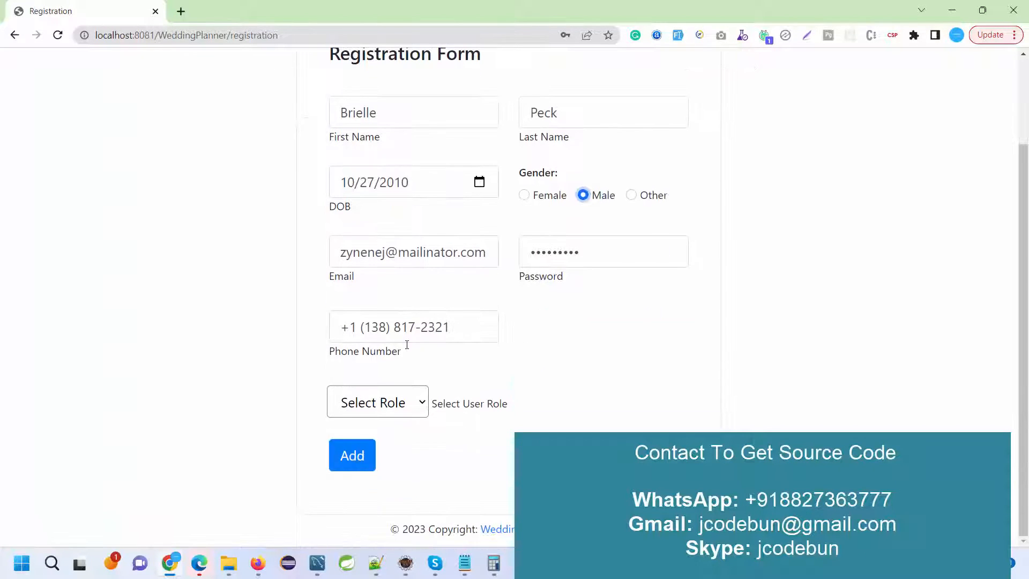
left_click(377, 402)
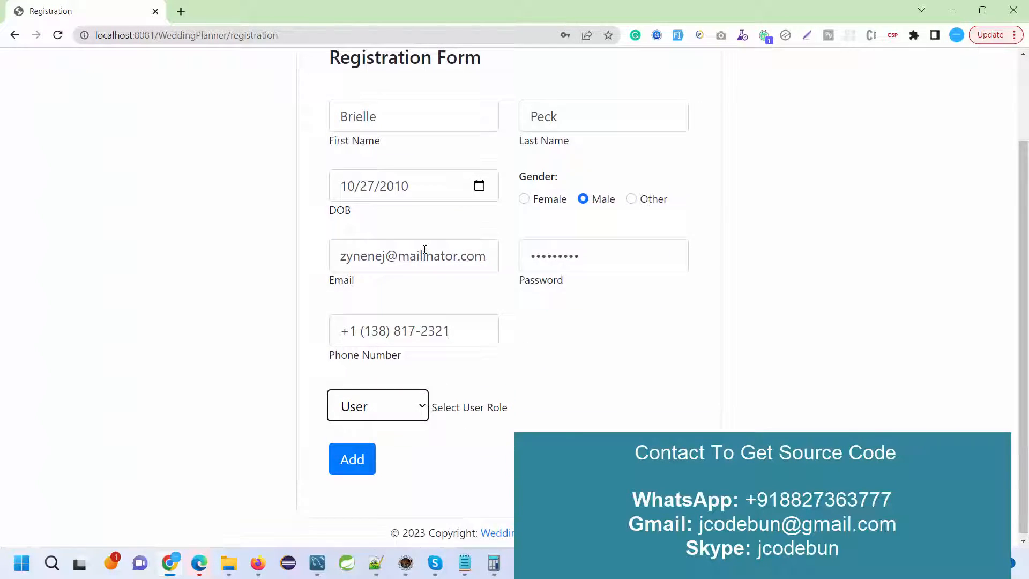
left_click(352, 459)
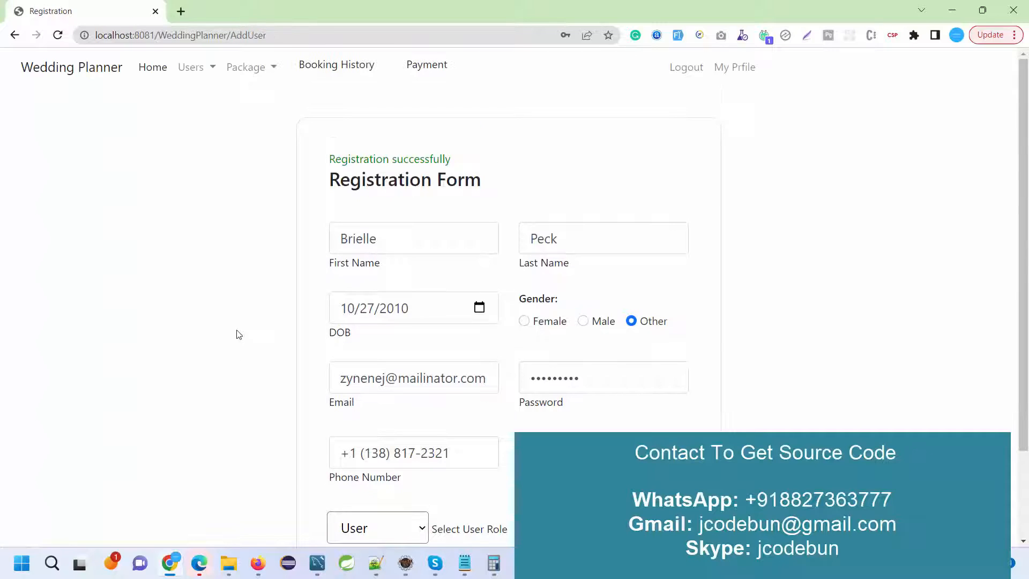
double_click(358, 237)
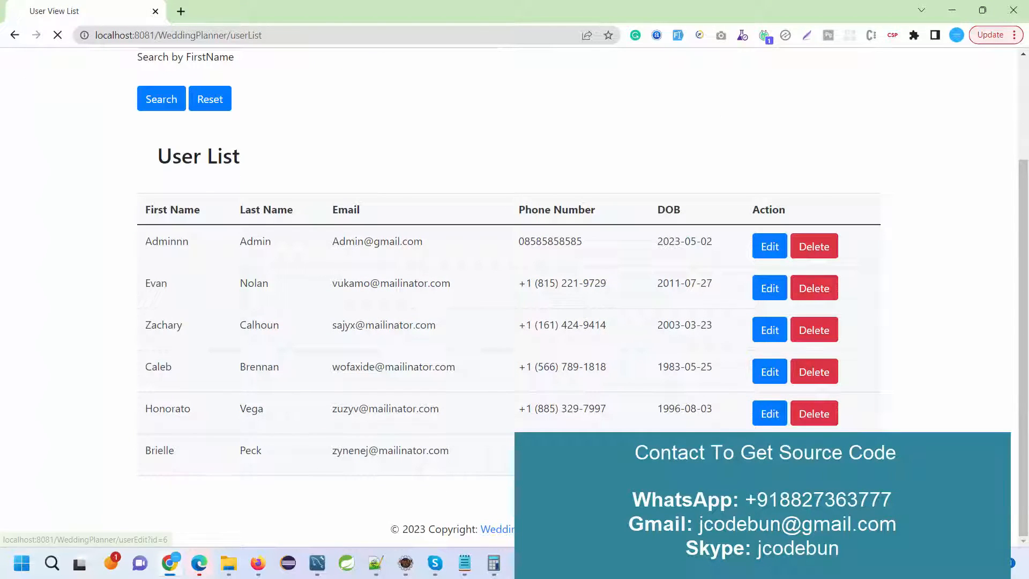
left_click(769, 413)
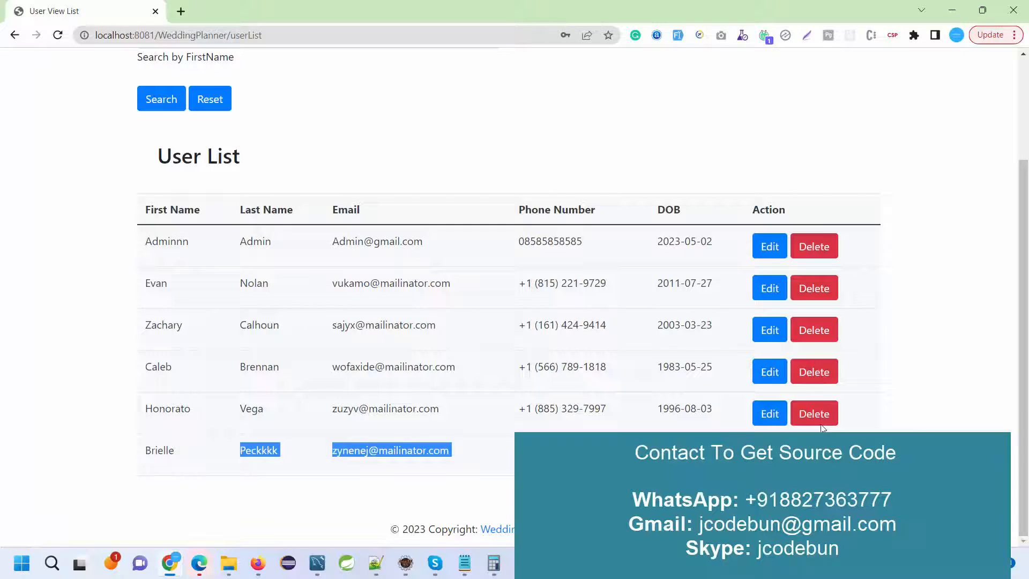
left_click(814, 413)
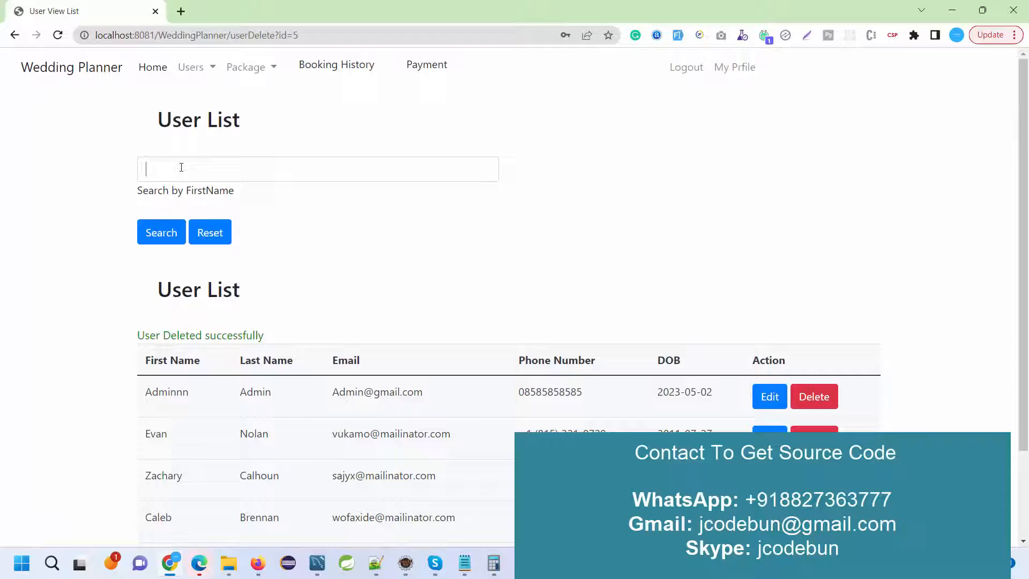
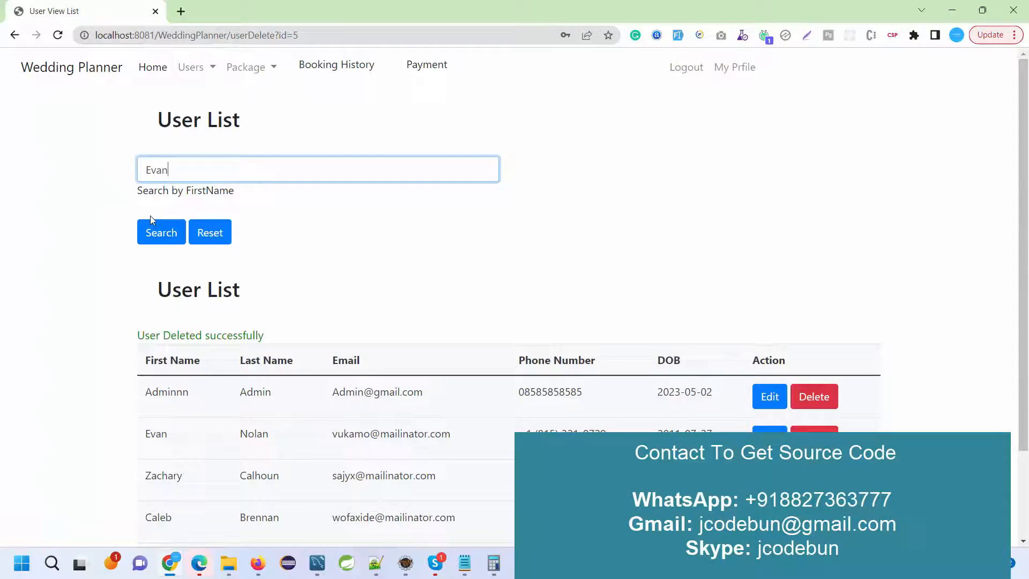
left_click(161, 232)
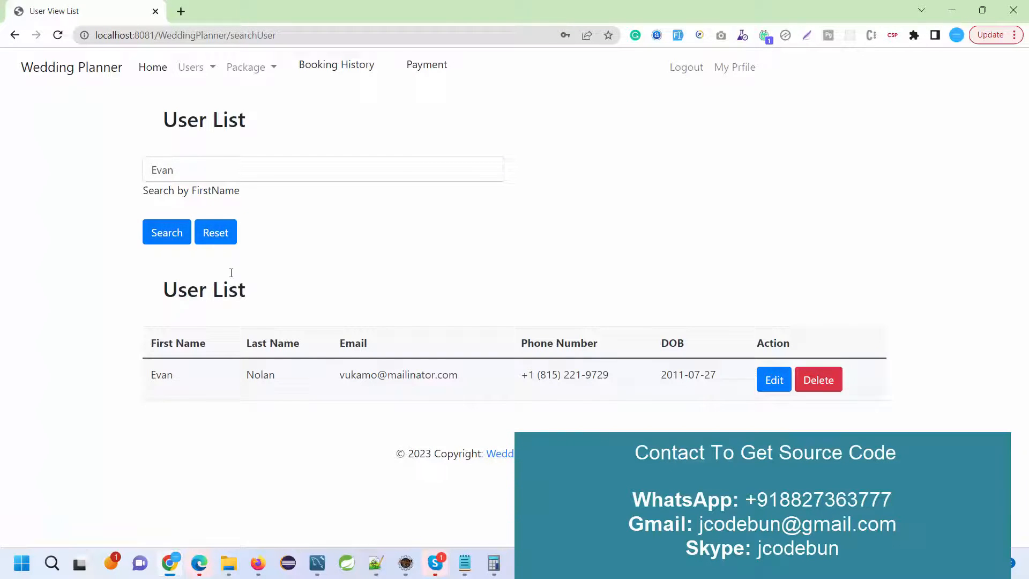
left_click(216, 232)
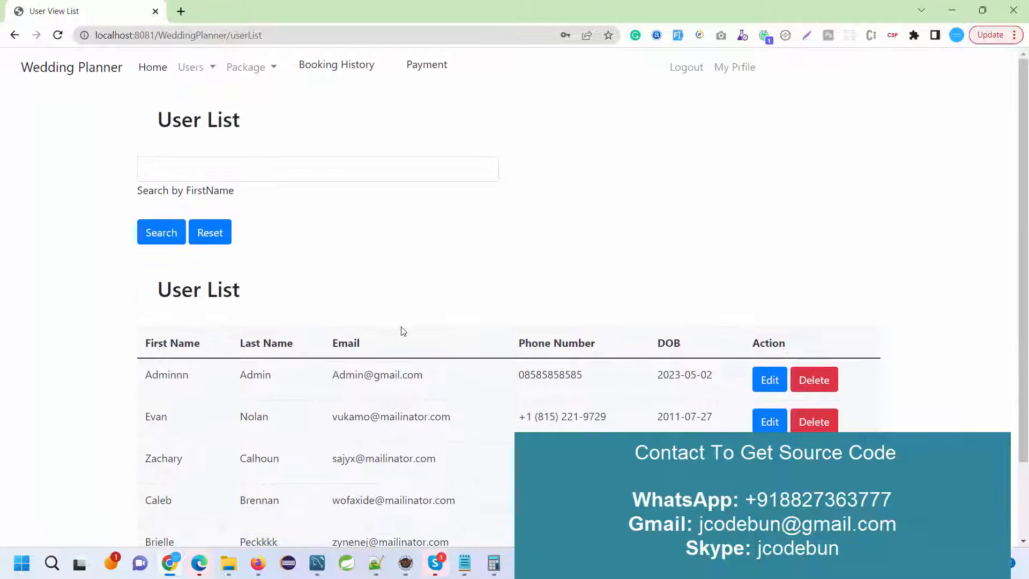
left_click(245, 66)
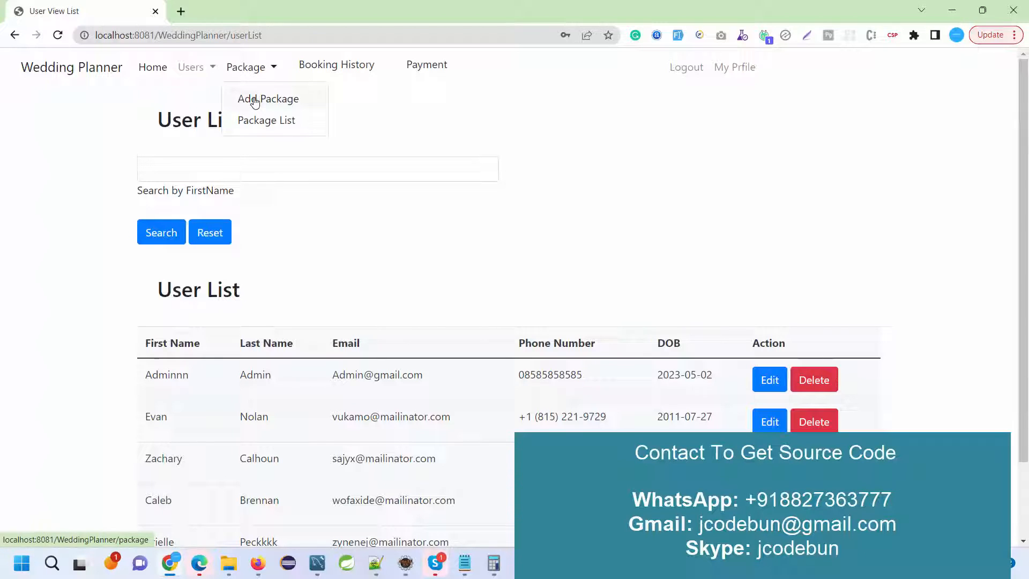
Enter package title 'new pkg', a description, venue 'hgfdh' and price 500000.
left_click(268, 98)
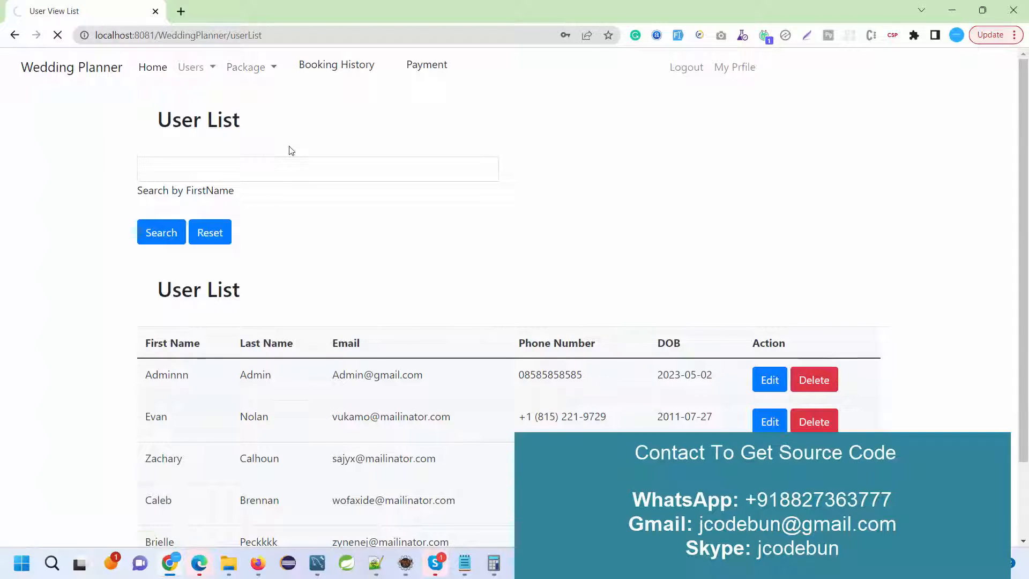
left_click(245, 66)
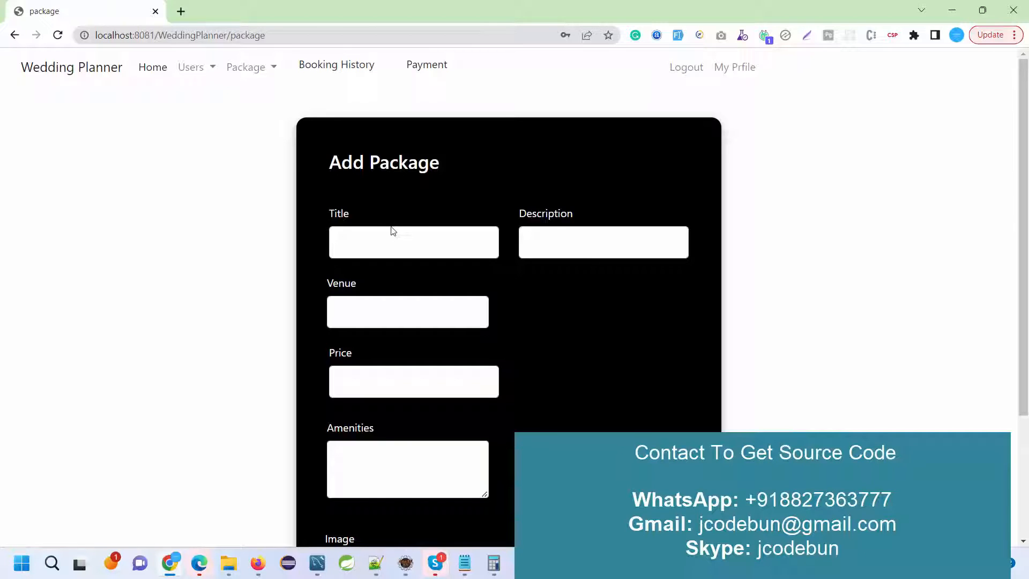
left_click(413, 242)
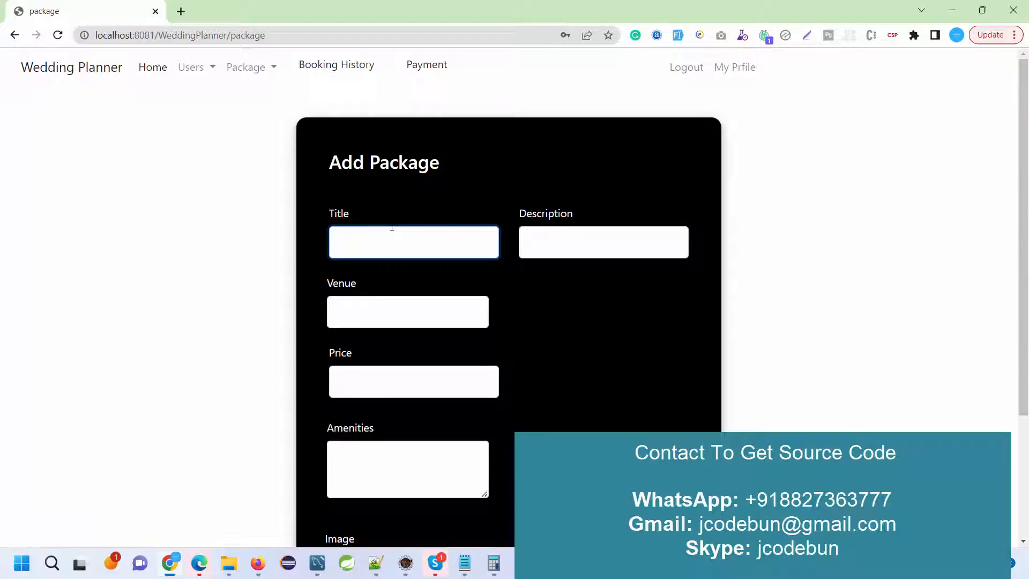
type("new pkg")
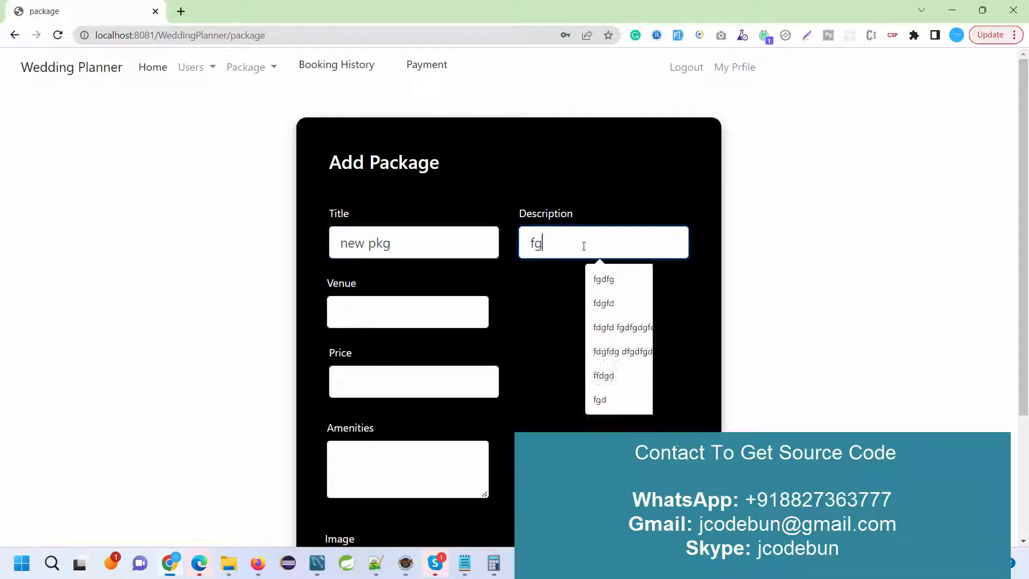
type("fgfd fgfdg ghf")
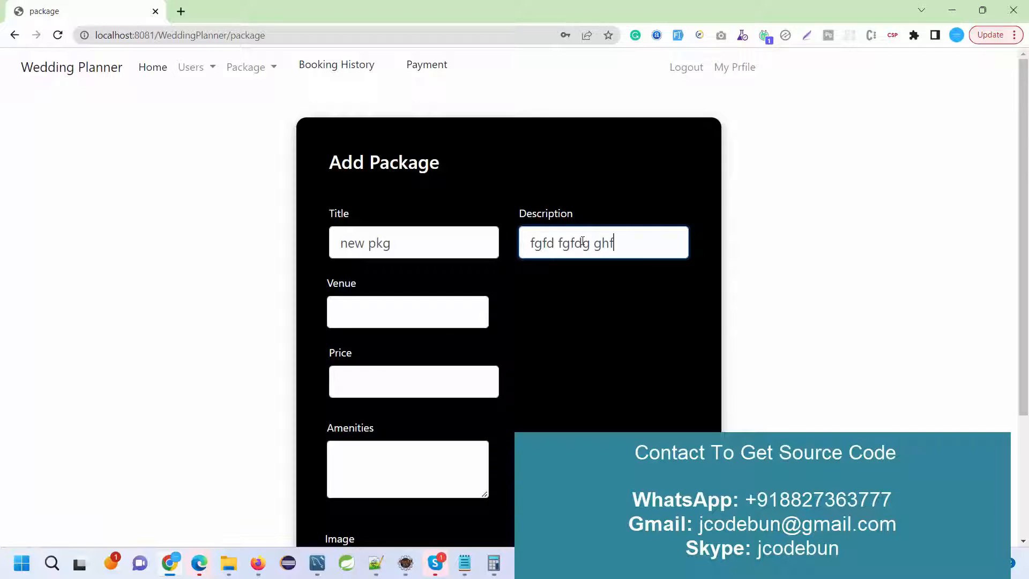
left_click(408, 312)
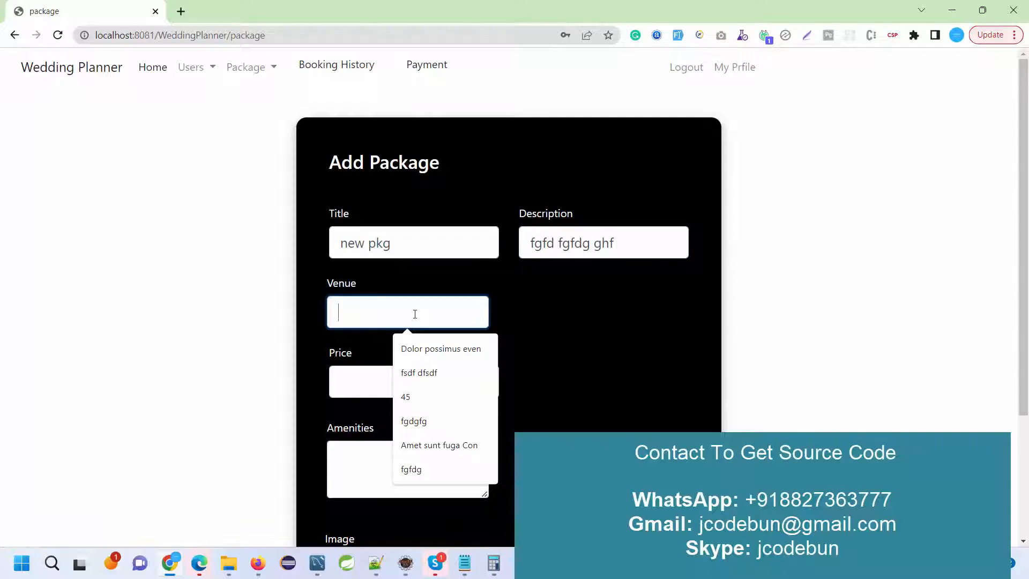
type("hgfdh fdg")
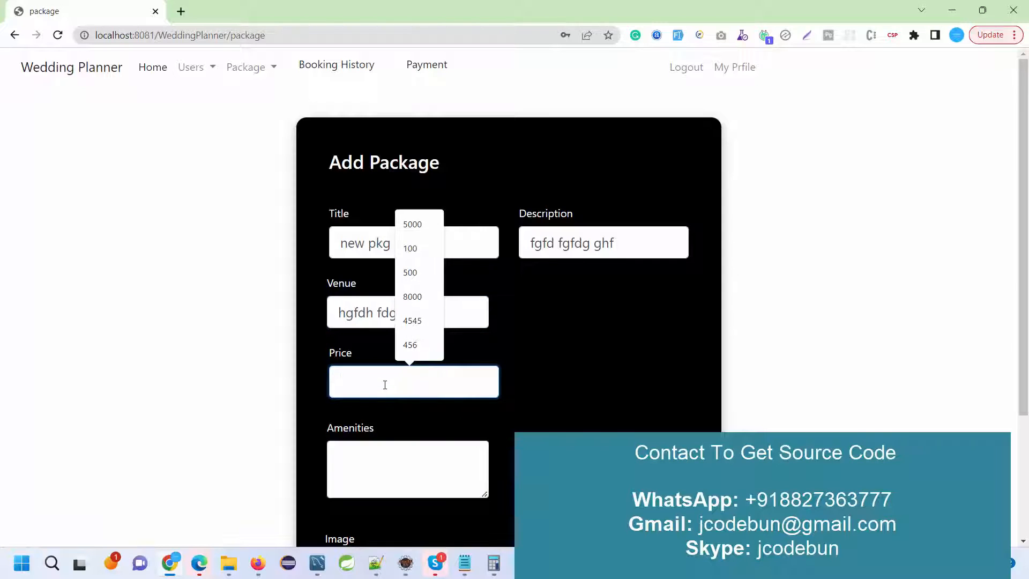
type("500000")
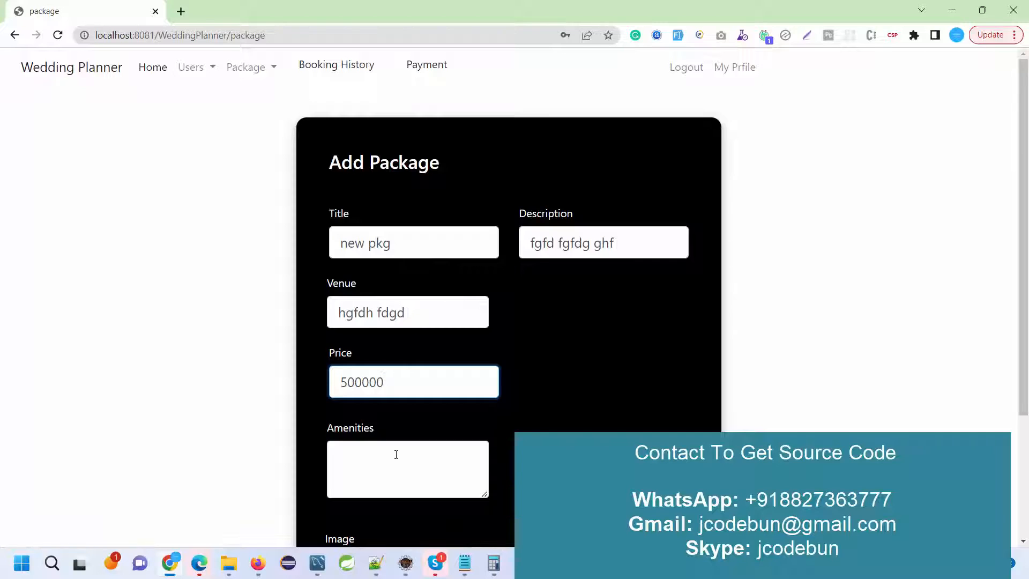
Add amenities starting with food, attach the clothes-rack image, and save the package.
scroll("down", 3)
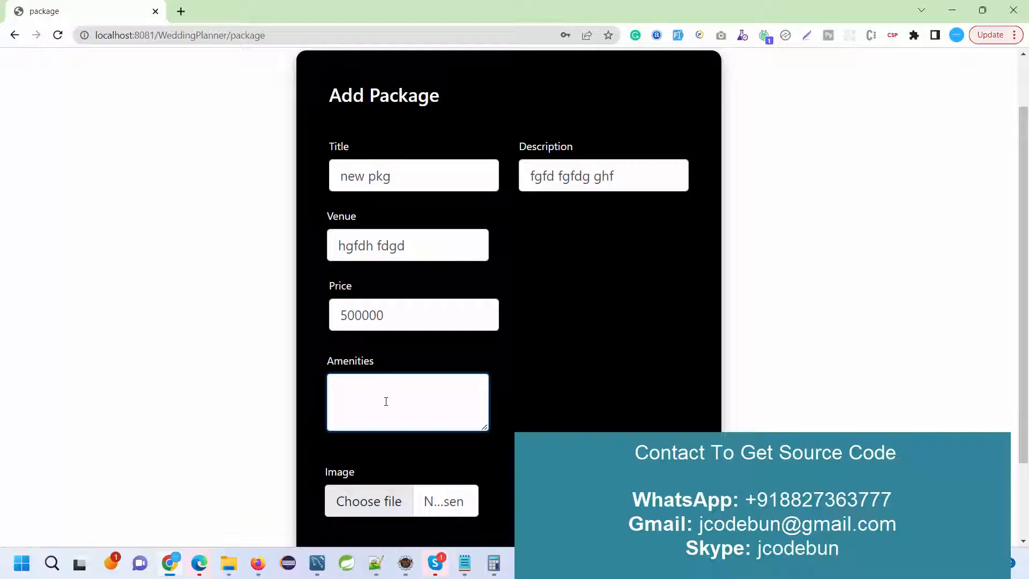
type("food")
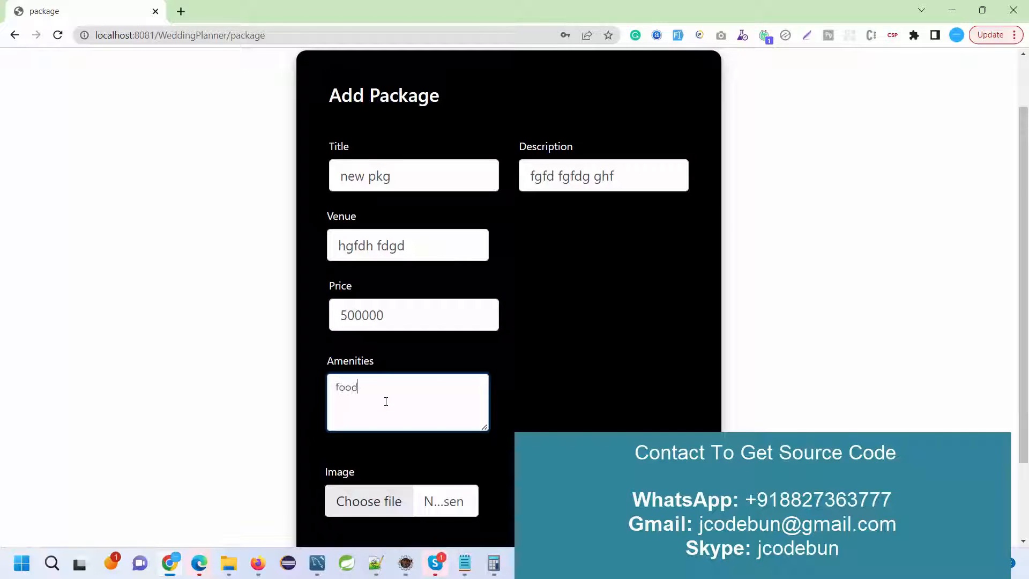
key("Enter")
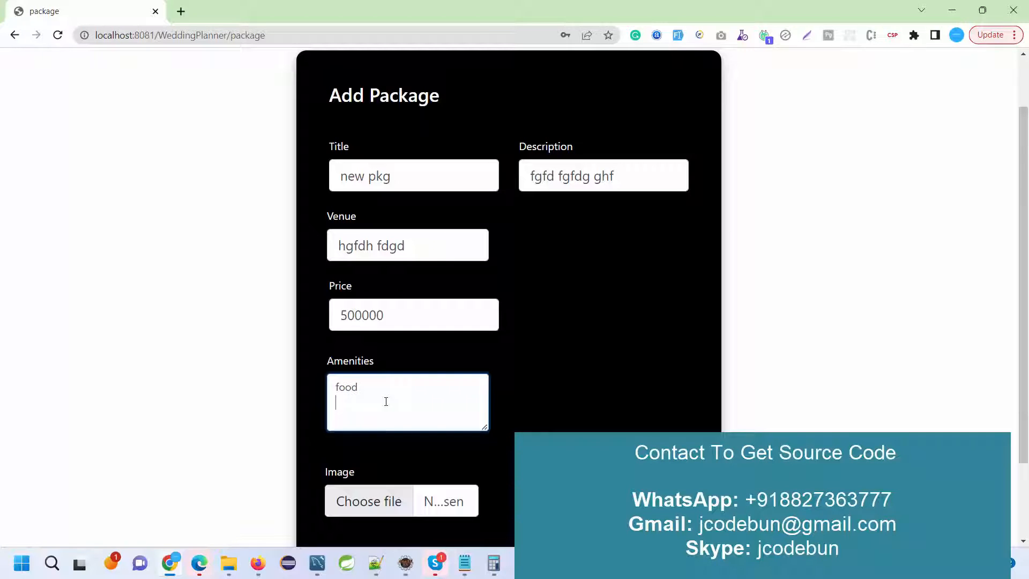
type("gdfg")
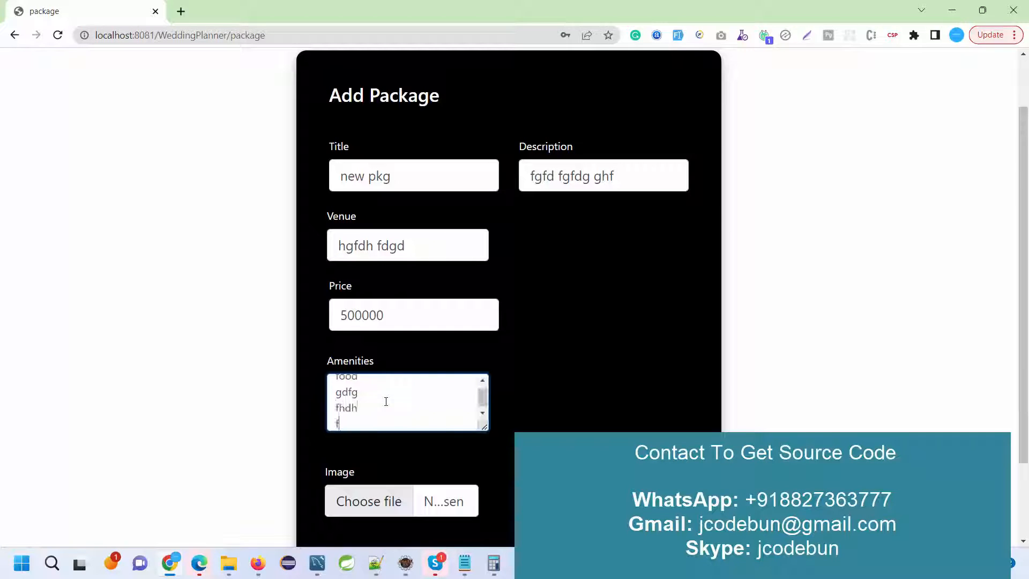
type("fdhdh")
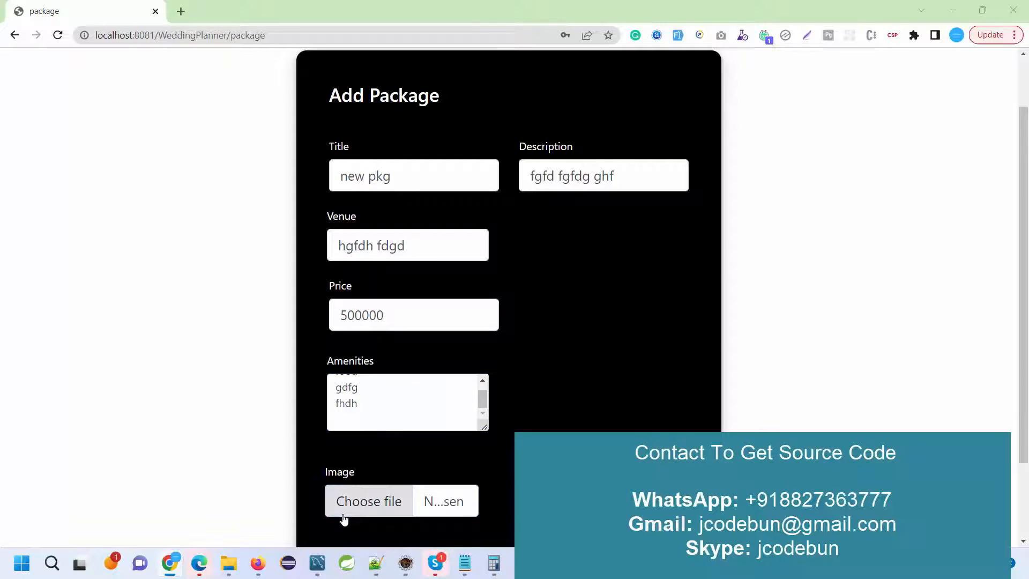
left_click(369, 501)
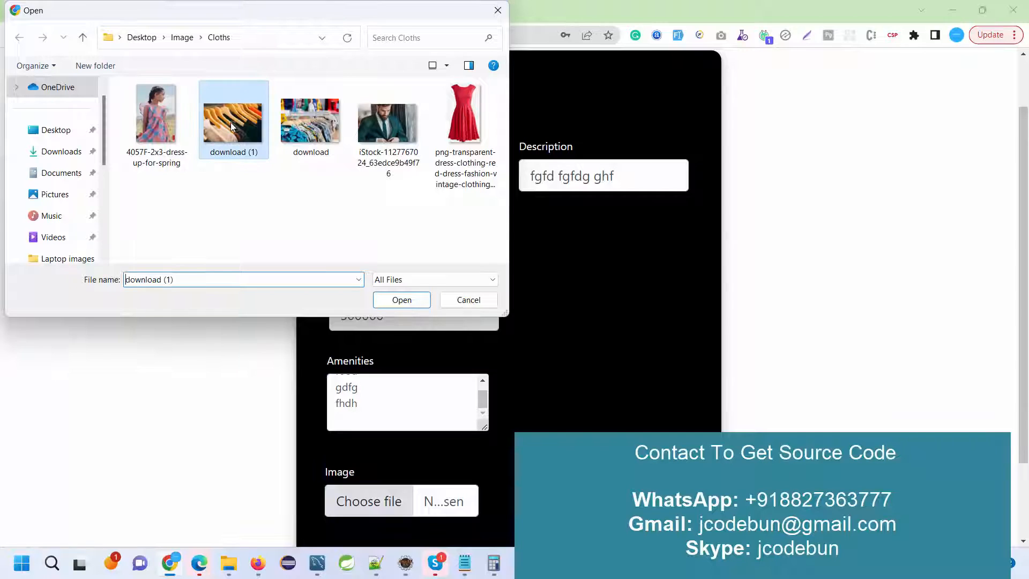
left_click(402, 299)
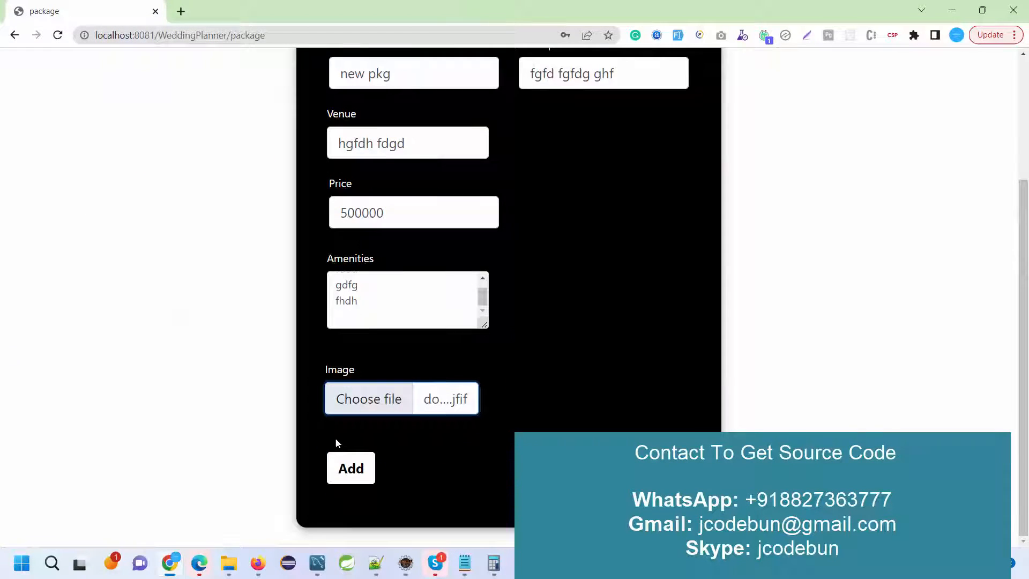
left_click(351, 468)
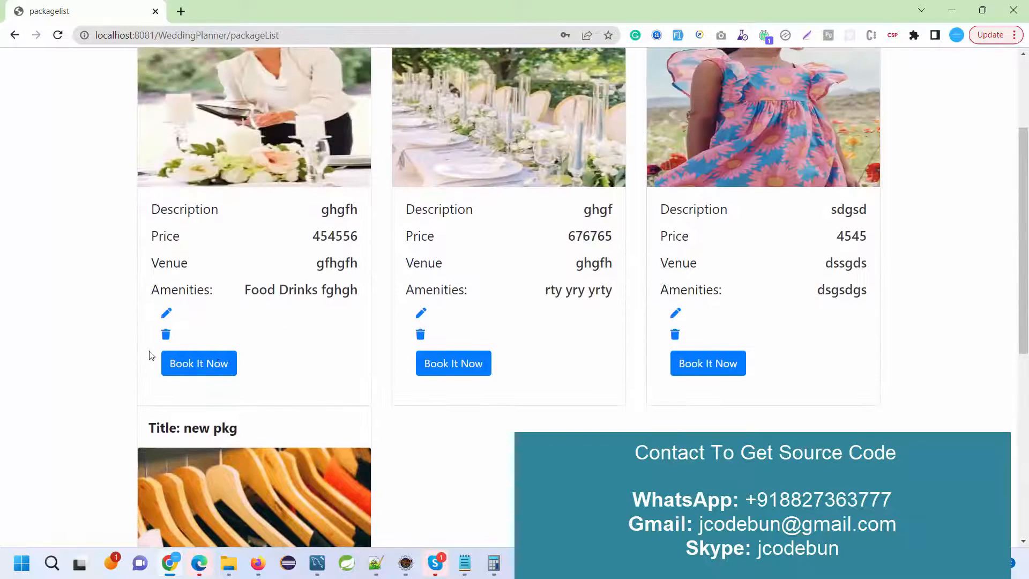
mouse_move(677, 377)
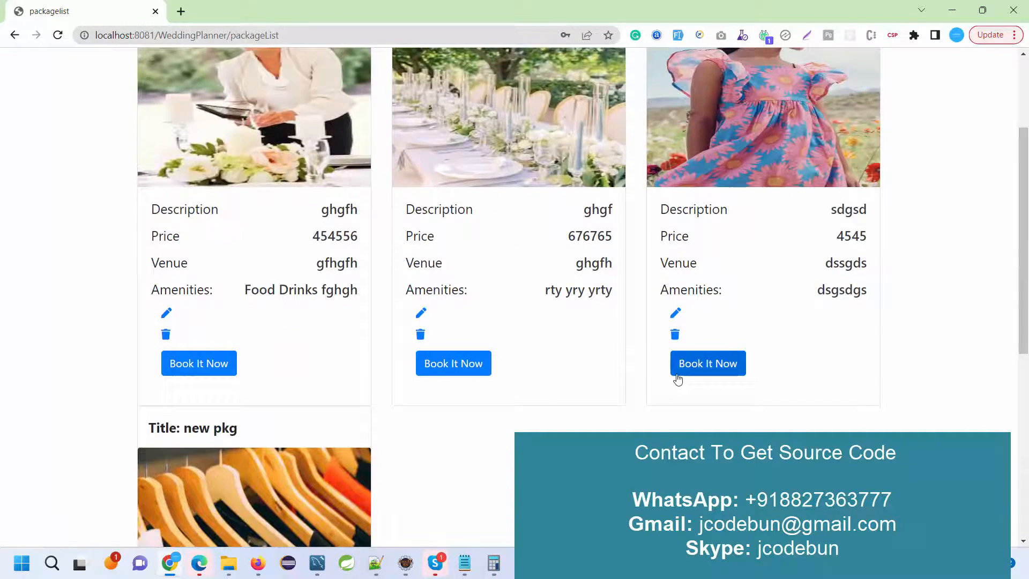
Scroll the package list to confirm new pkg, then open Booking History.
scroll("up", 3)
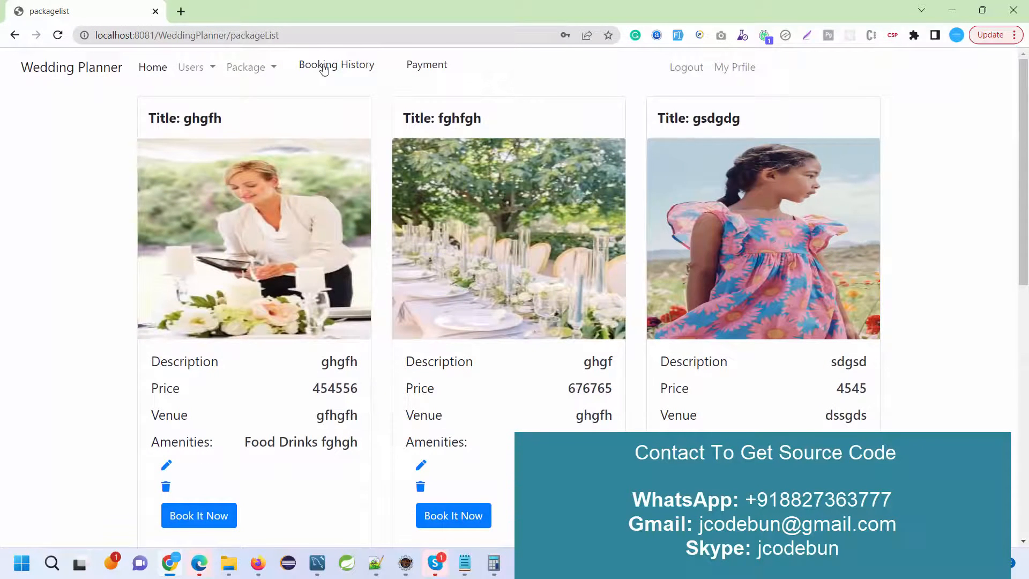
left_click(336, 64)
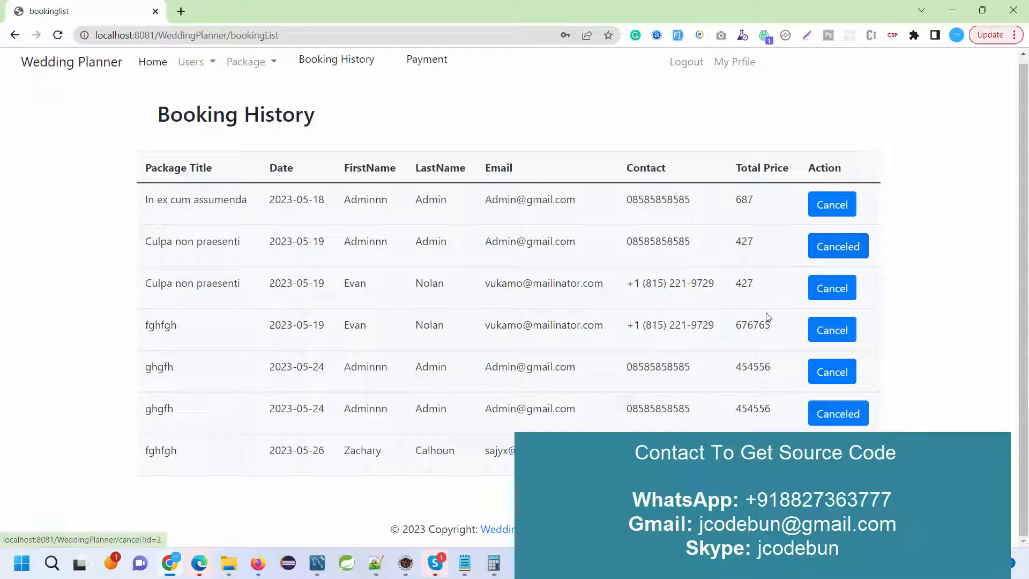
View the Payment List, then log out of the admin account.
left_click(427, 59)
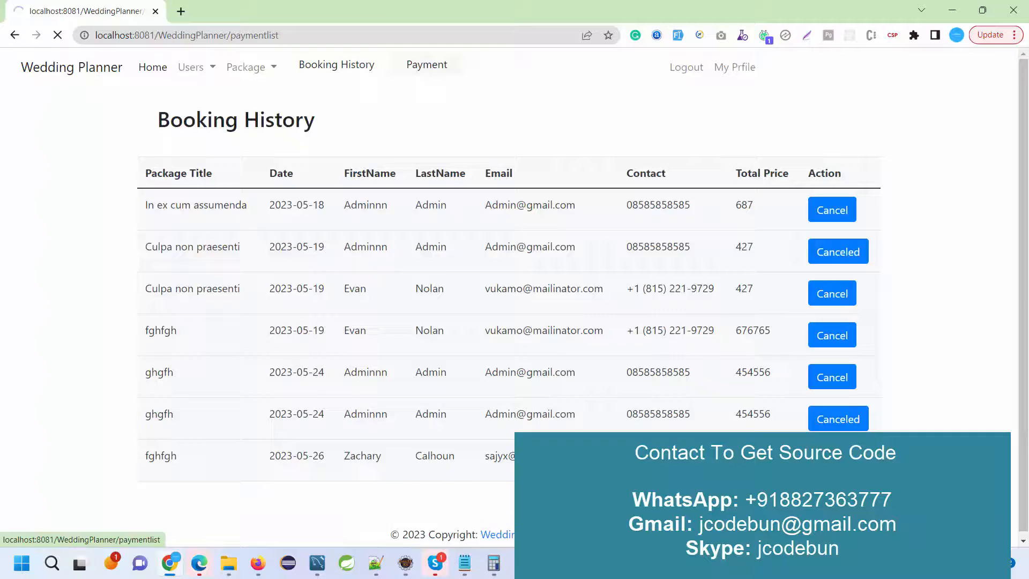
left_click(427, 64)
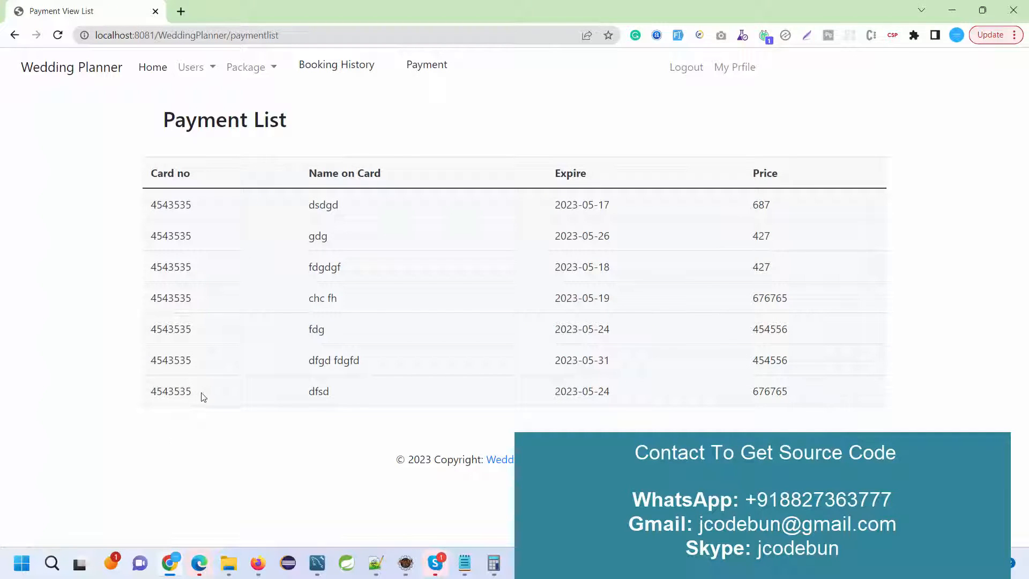
mouse_move(64, 148)
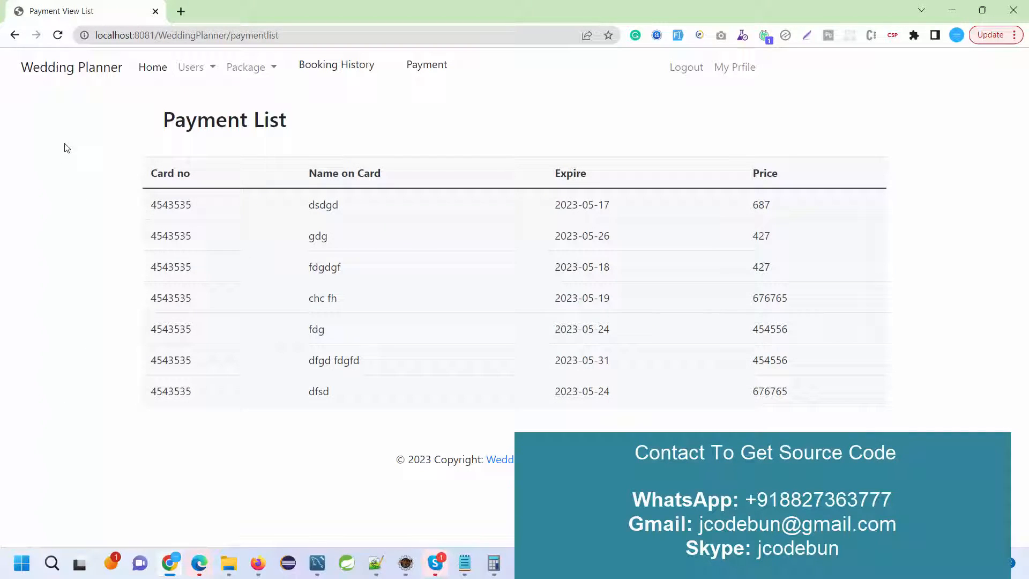
left_click(686, 67)
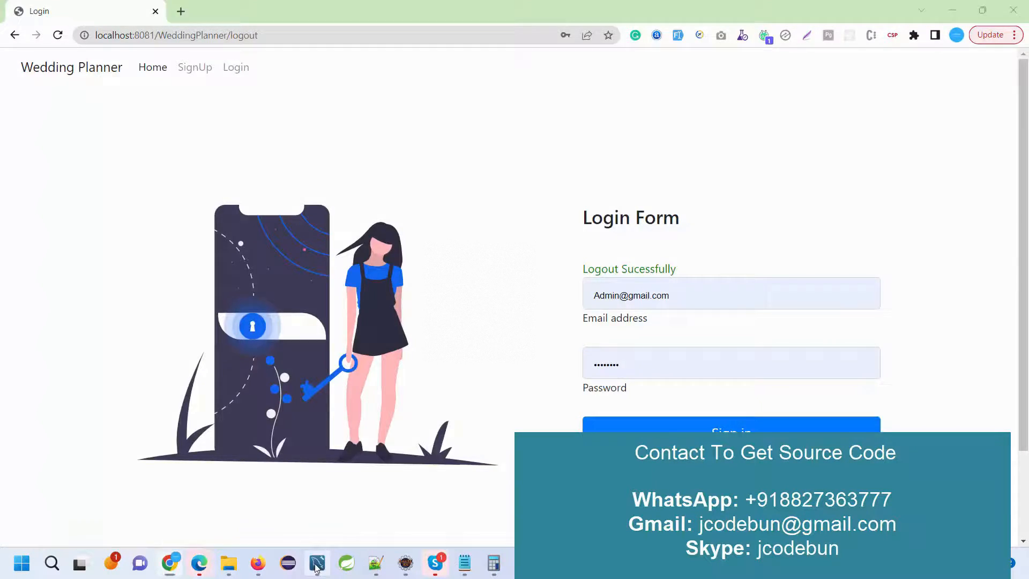
Log in to Wedding Planner with the regular user's email and password.
left_click(315, 564)
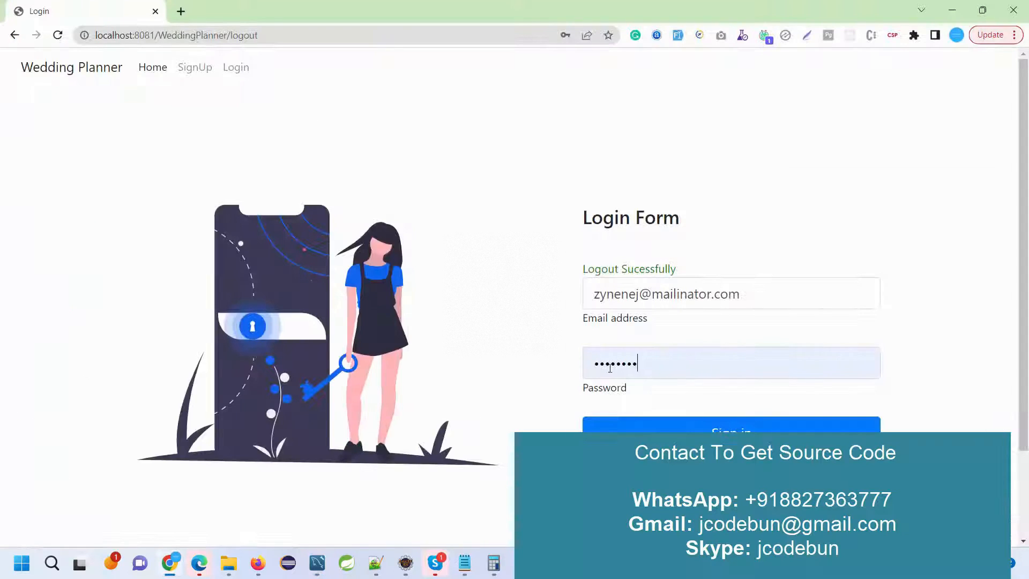
left_click(731, 429)
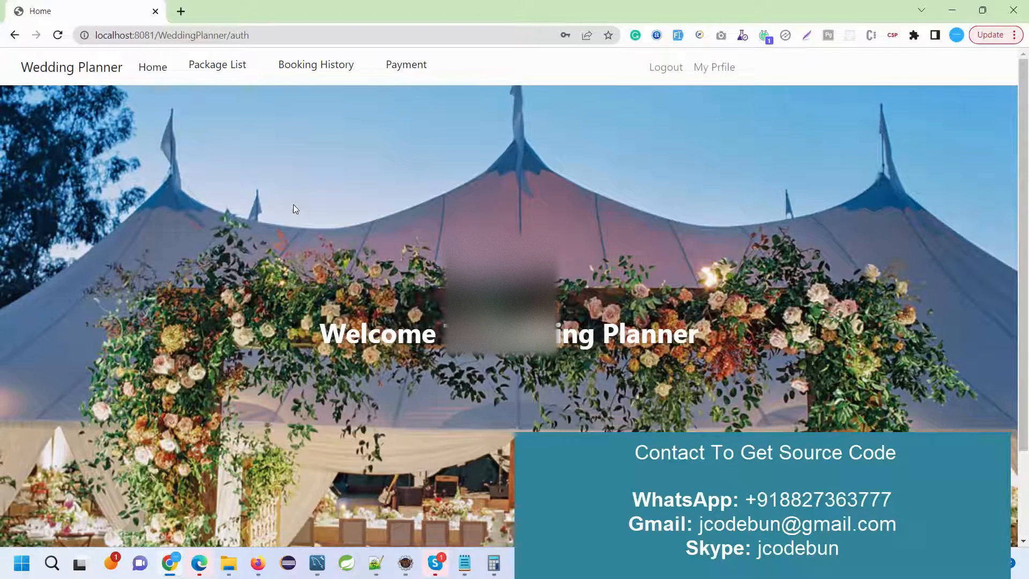
Open the Package List and scroll to the 'new pkg' card priced 500000.
left_click(216, 64)
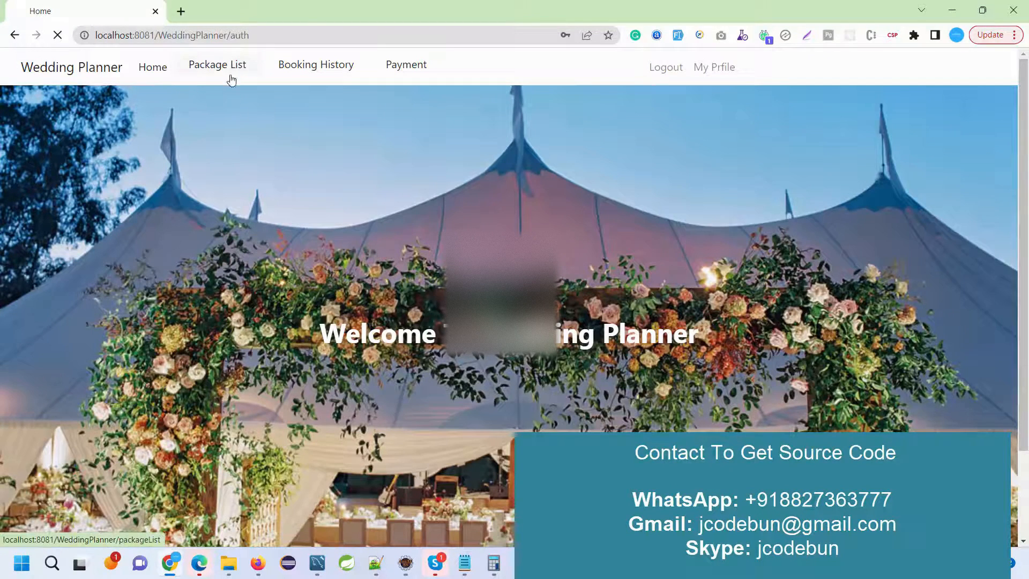
left_click(217, 65)
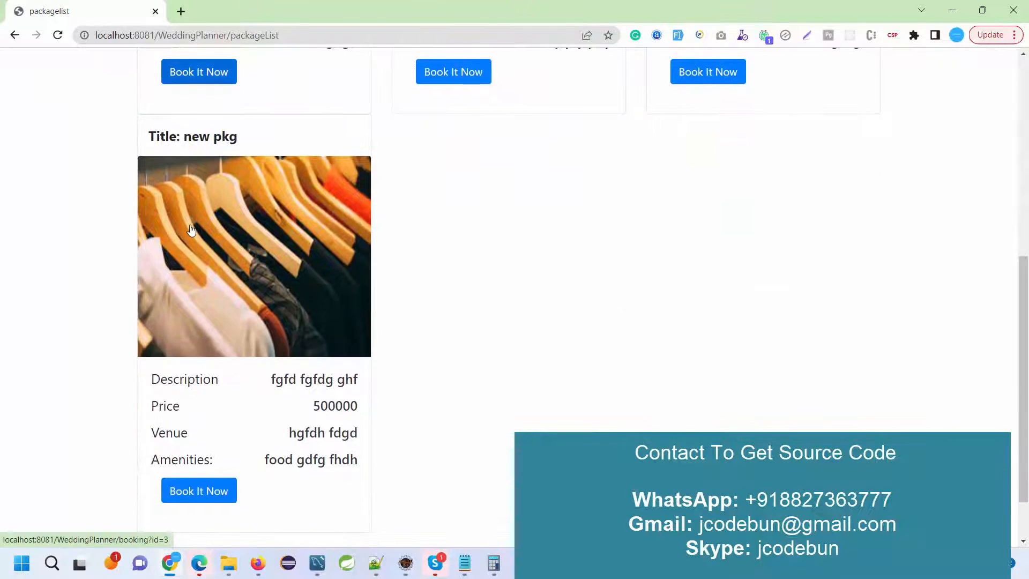
scroll("up", 3)
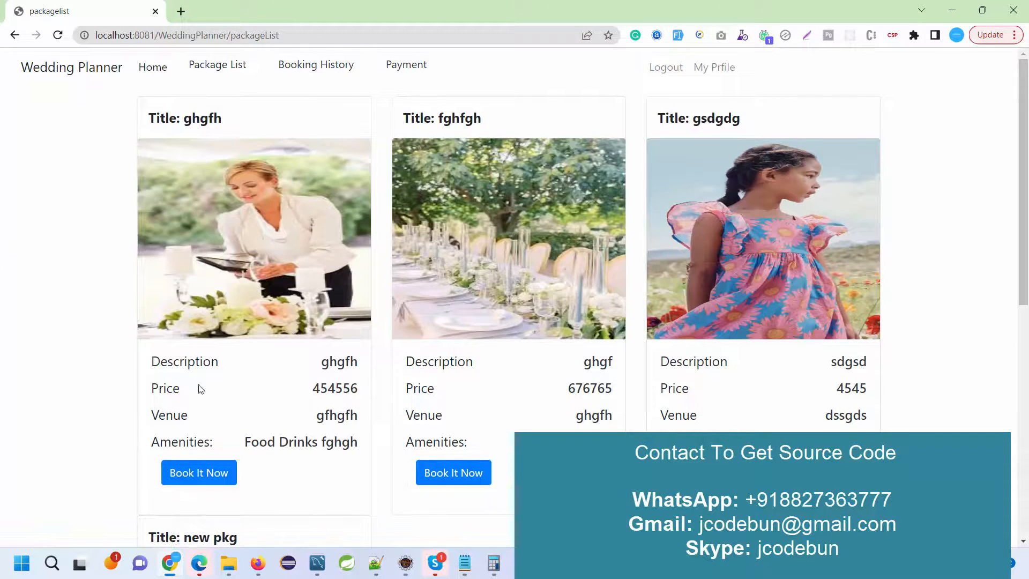
scroll("down", 3)
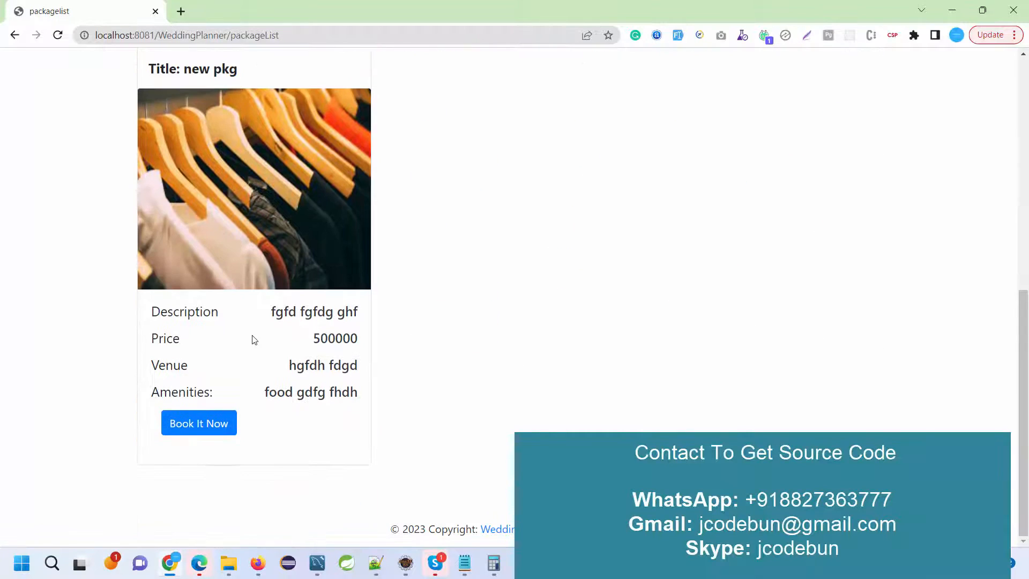
left_click(199, 423)
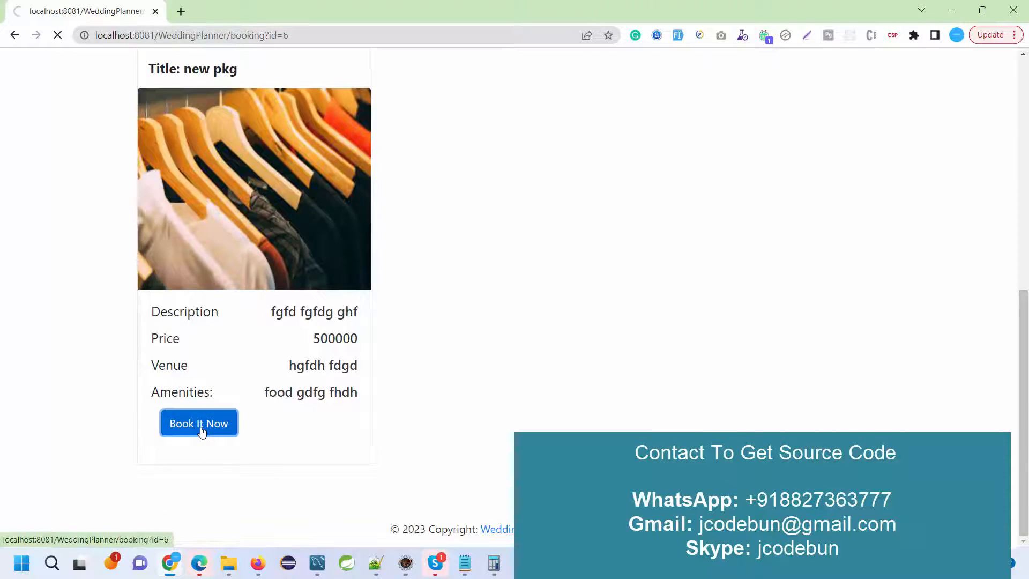
left_click(199, 423)
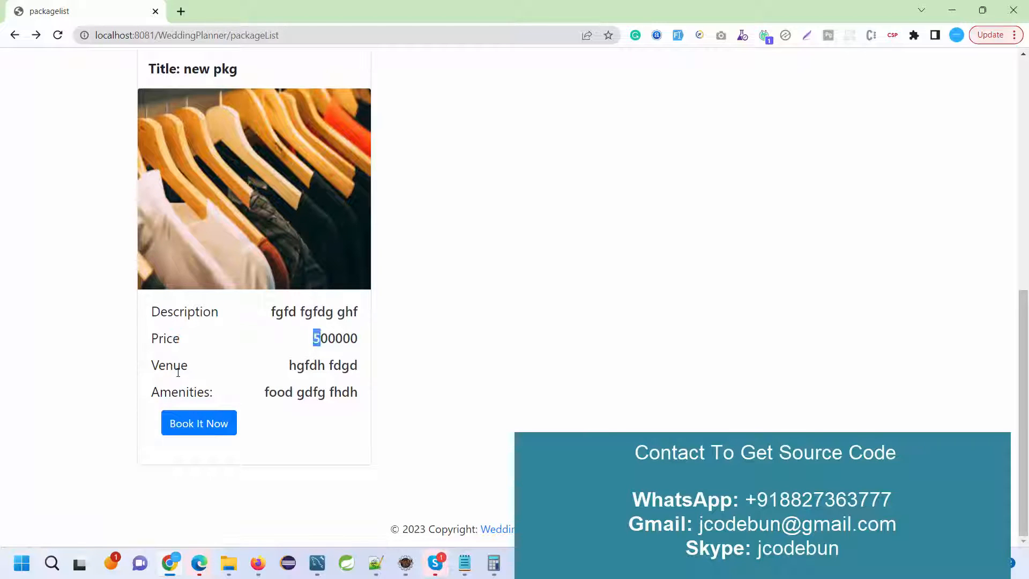
Book 'new pkg' with booking date 05/26/2023 and submit via Pay and Book.
left_click(199, 423)
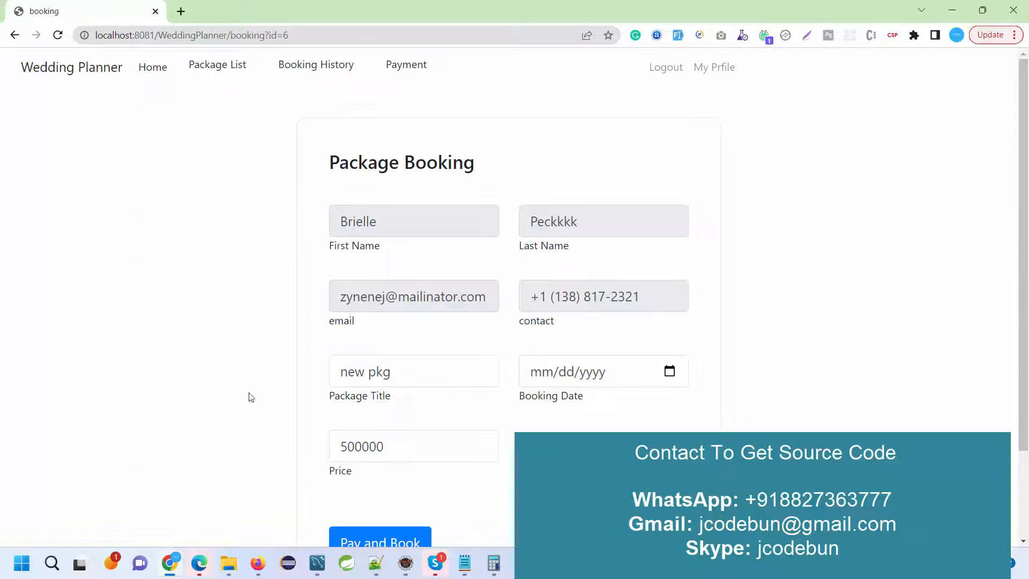
scroll("down", 3)
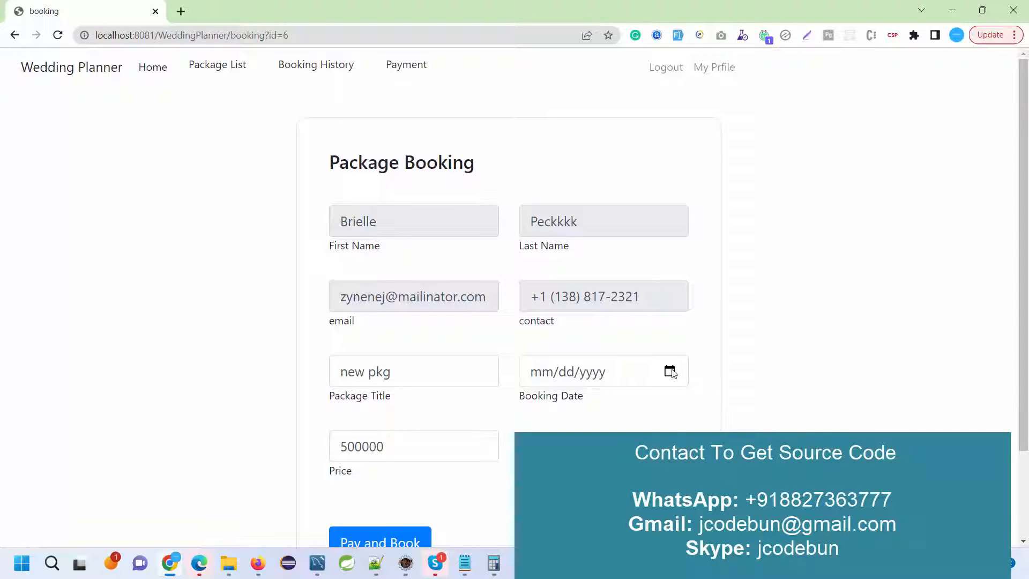
left_click(670, 372)
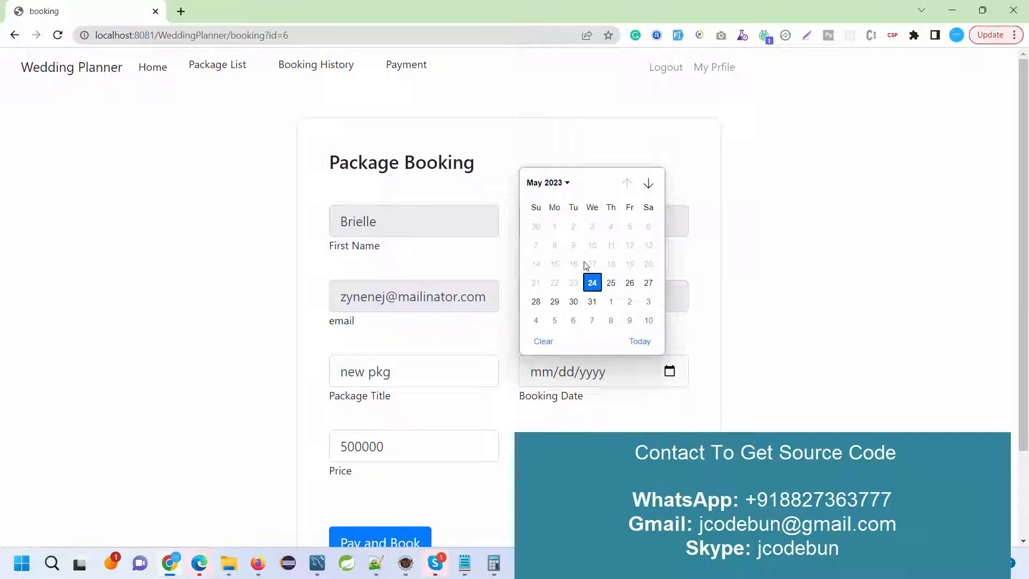
mouse_move(629, 283)
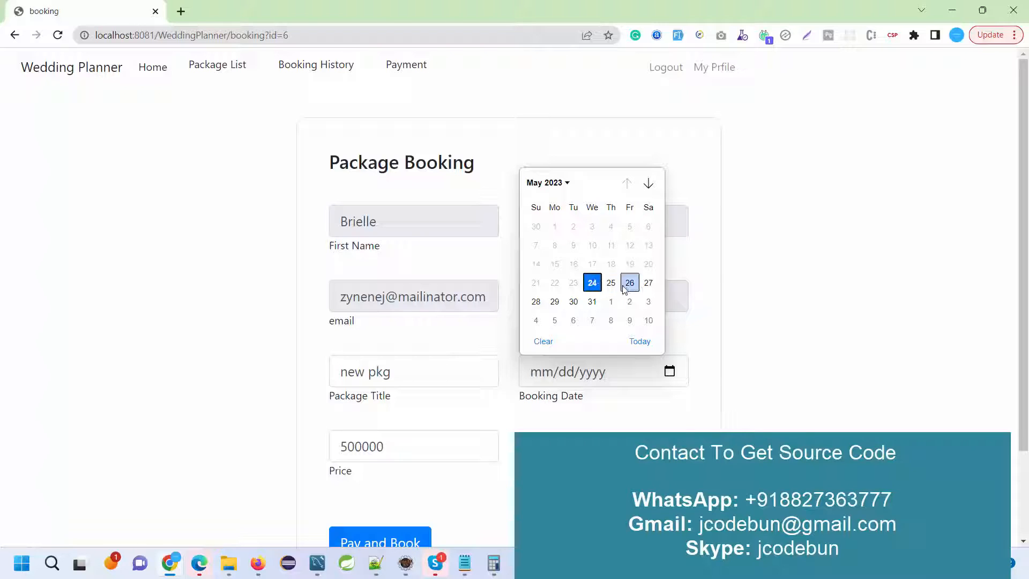
left_click(629, 282)
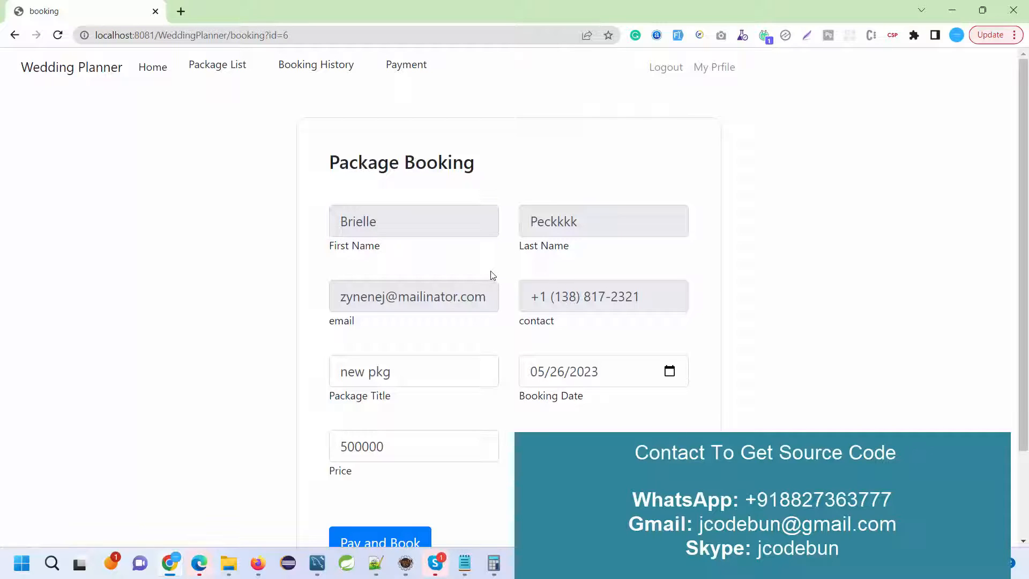
scroll("down", 3)
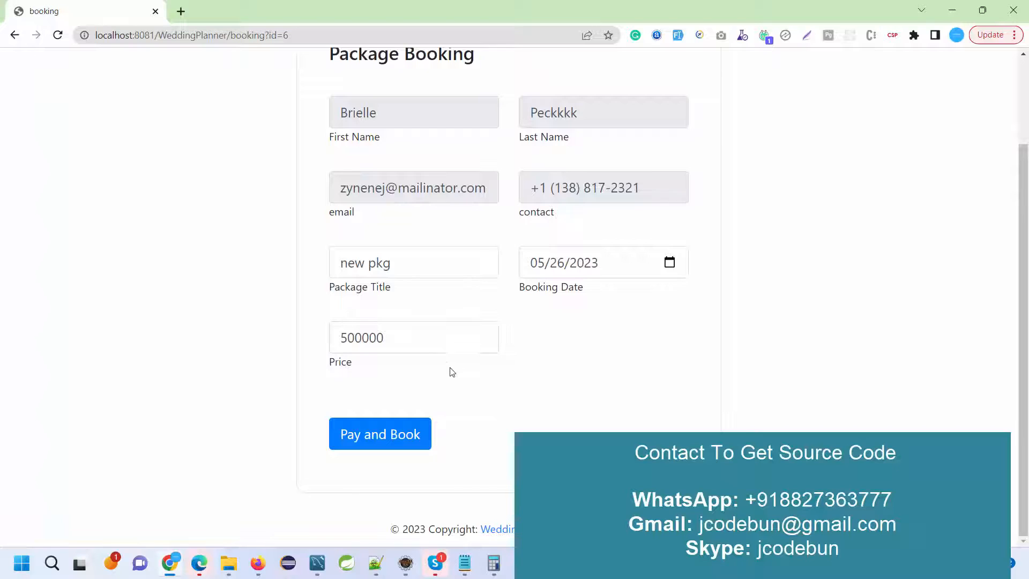
left_click(380, 434)
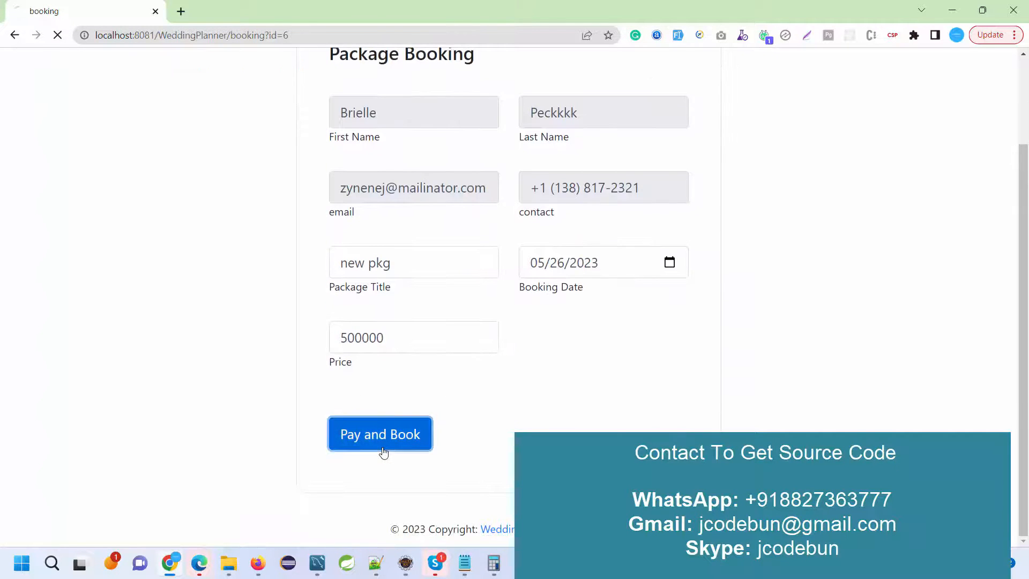
Pay 500000 with card 4543535 and name 'gfd fdgd', then view Booking History.
left_click(380, 433)
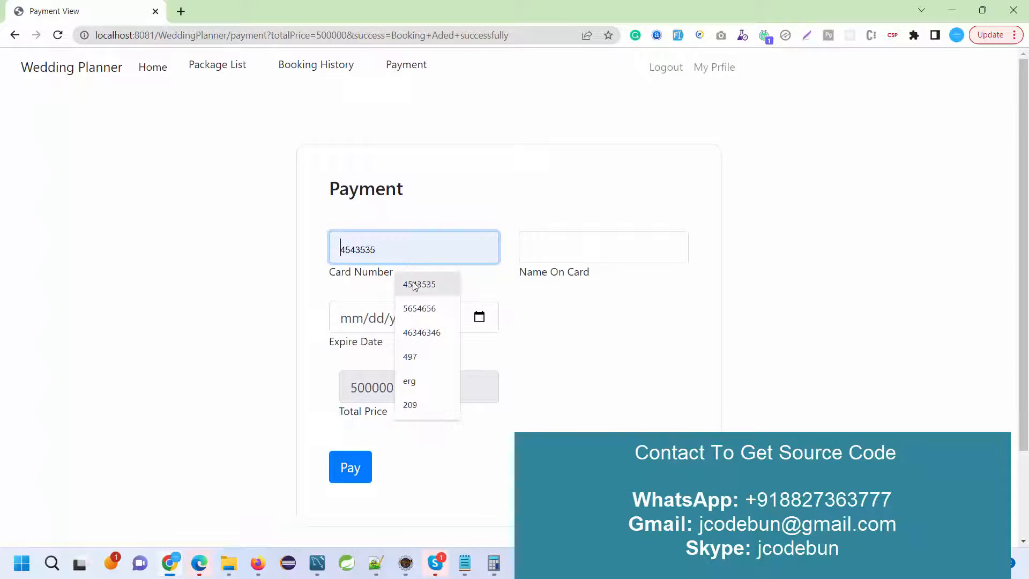
type("gfd fdgd")
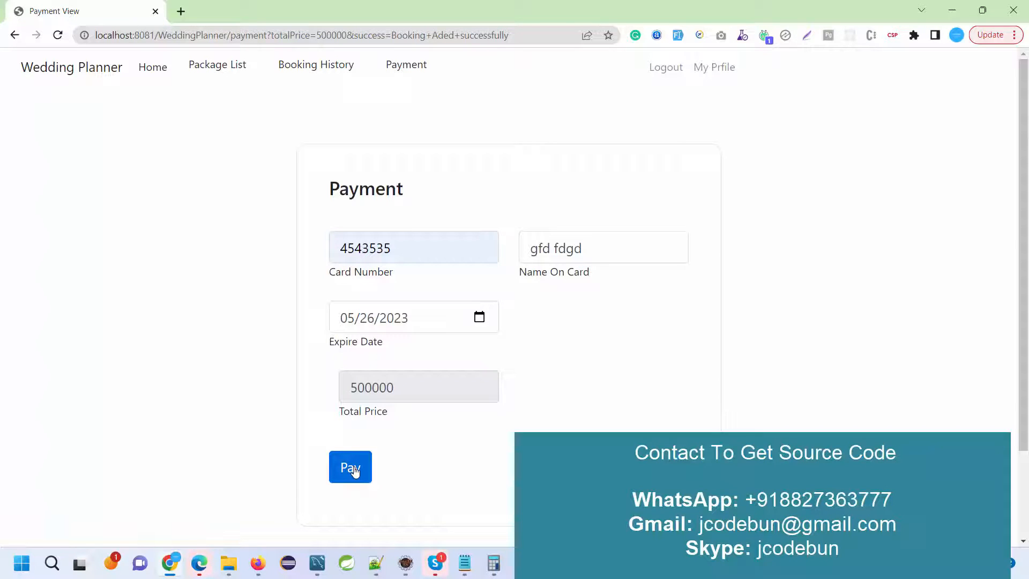
left_click(350, 466)
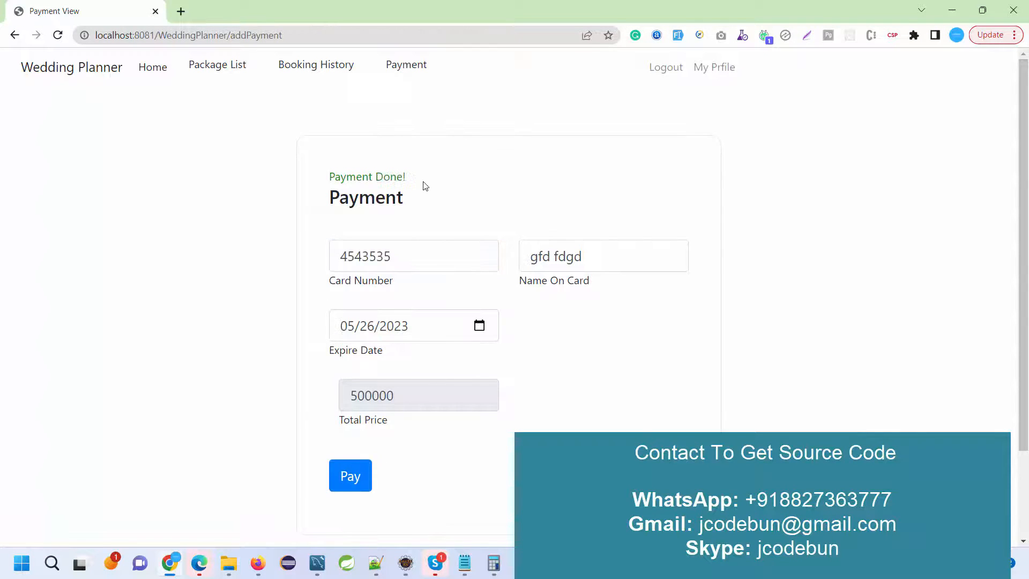
left_click(315, 64)
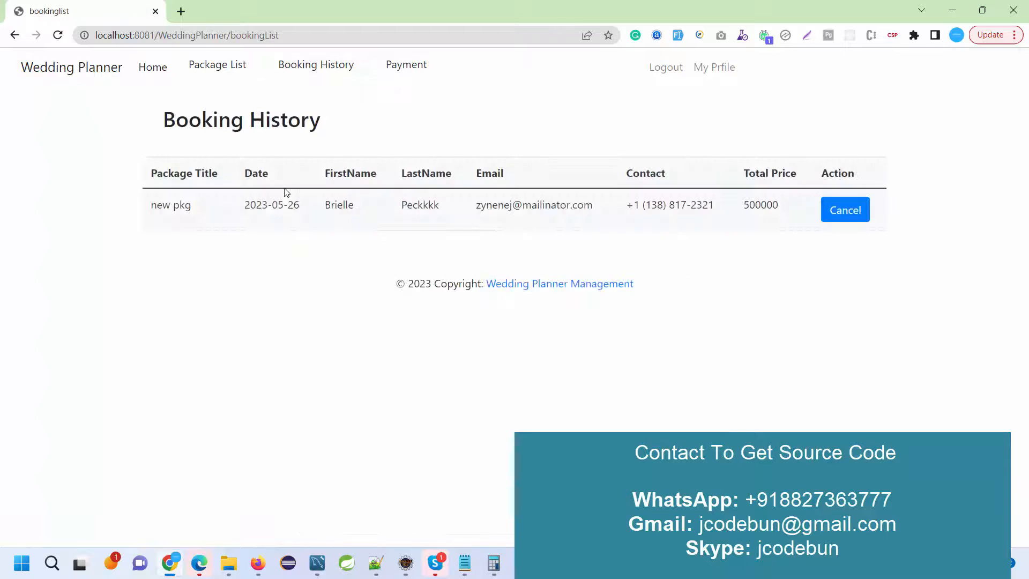
View payments and profile, log out to the home page, then return to Eclipse.
left_click_drag(171, 204, 722, 205)
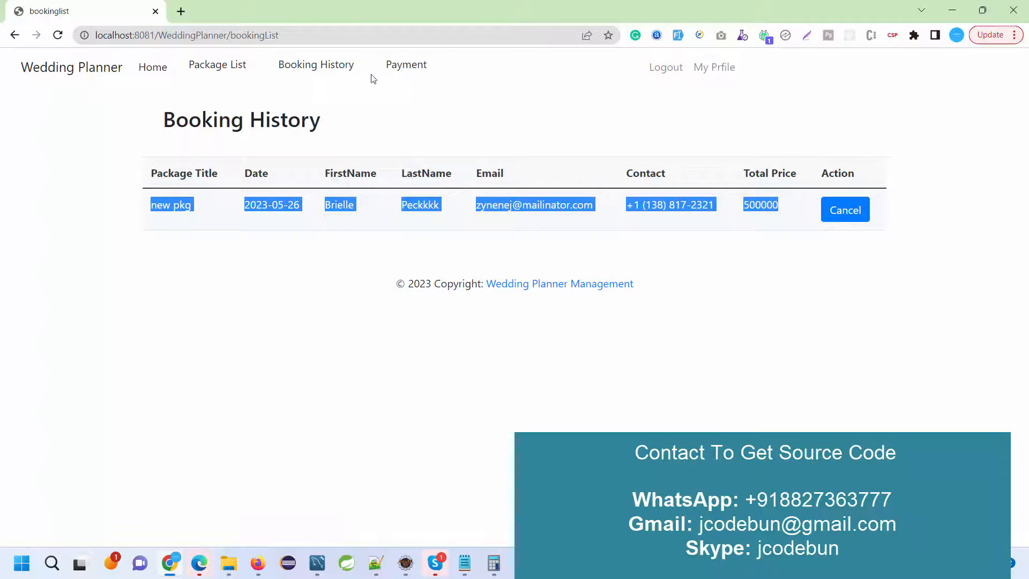
left_click(406, 65)
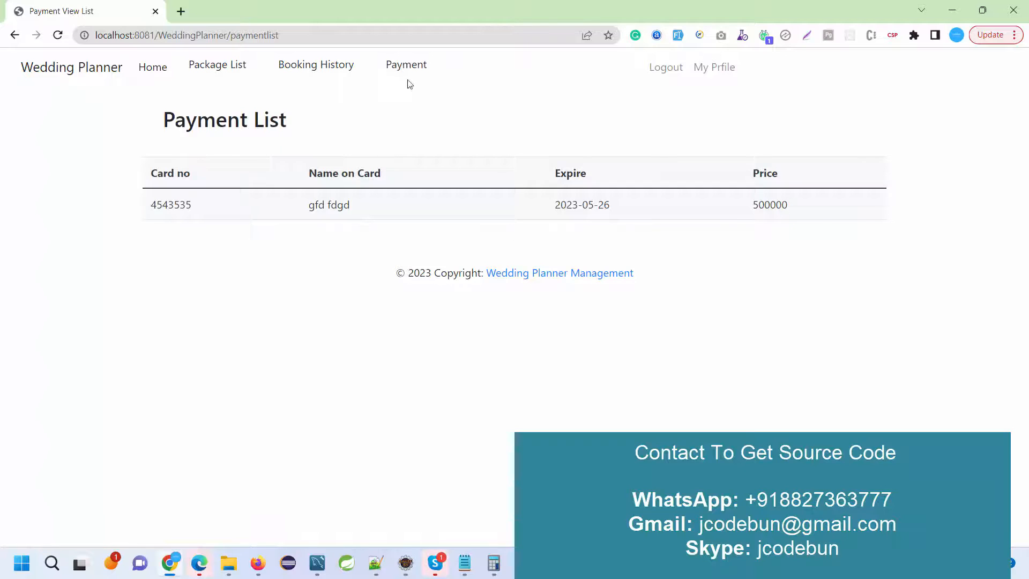
left_click(713, 67)
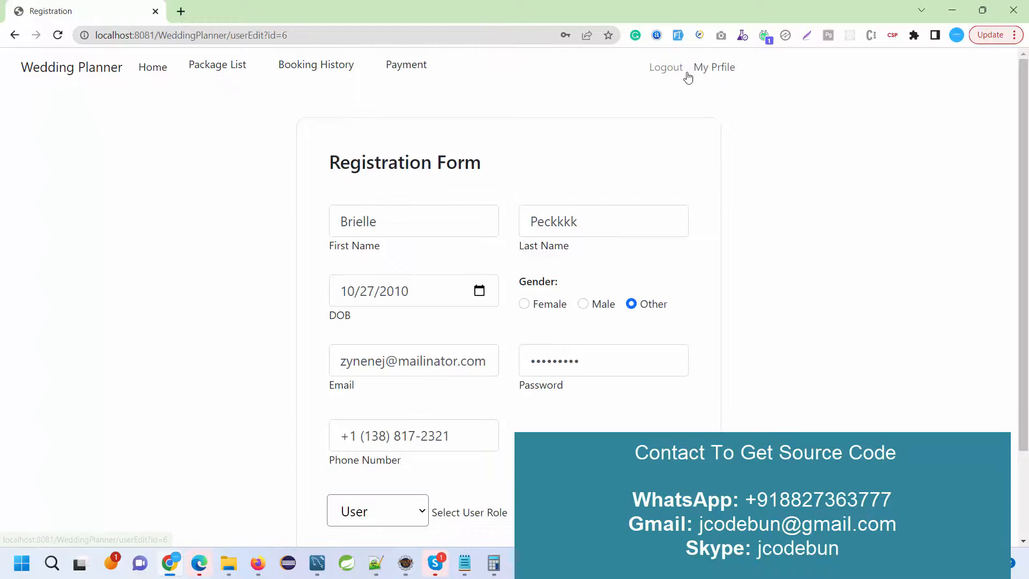
left_click(666, 67)
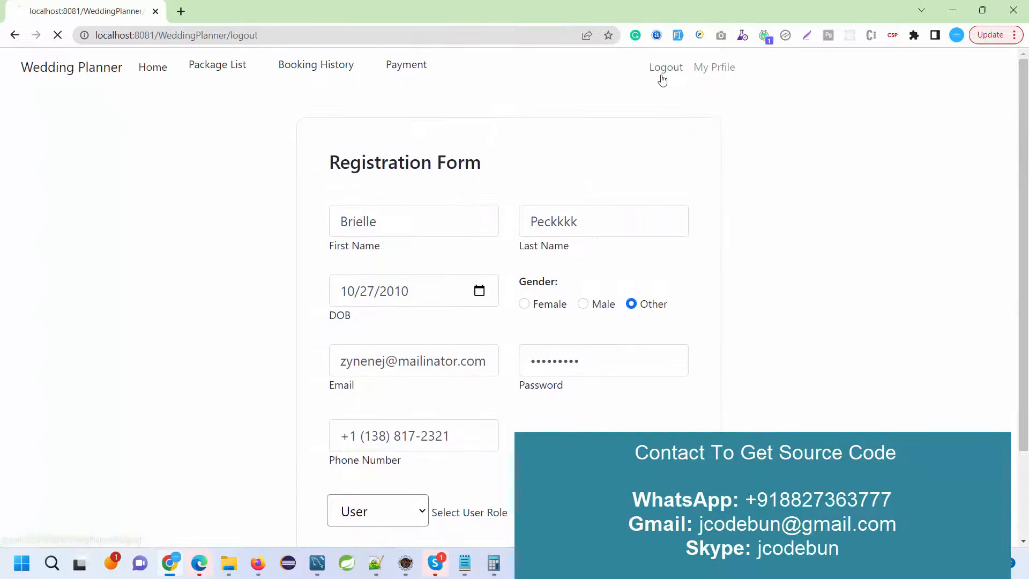
left_click(666, 68)
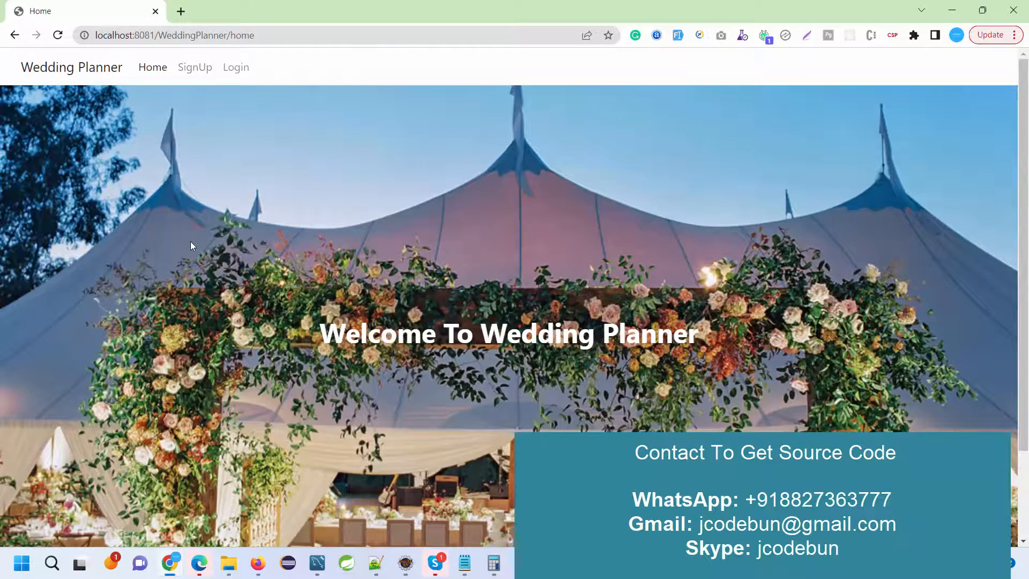
mouse_move(303, 483)
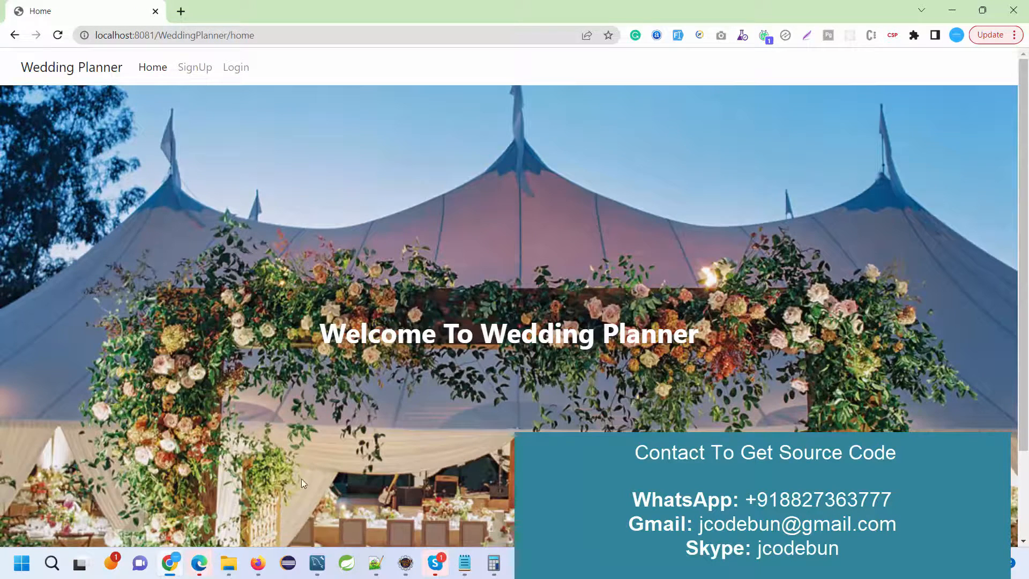
left_click(405, 561)
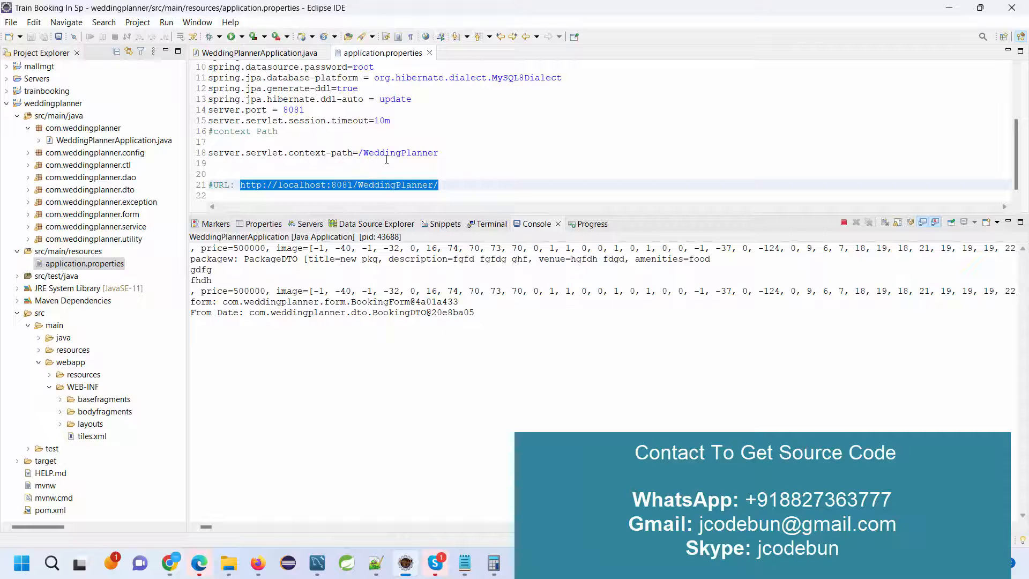